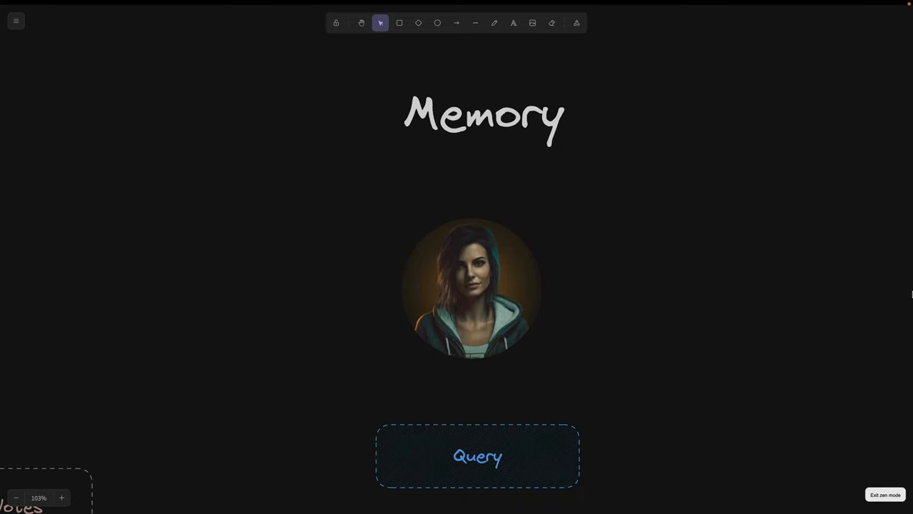
{"action": "mouse_move", "coordinate": [879, 307]}
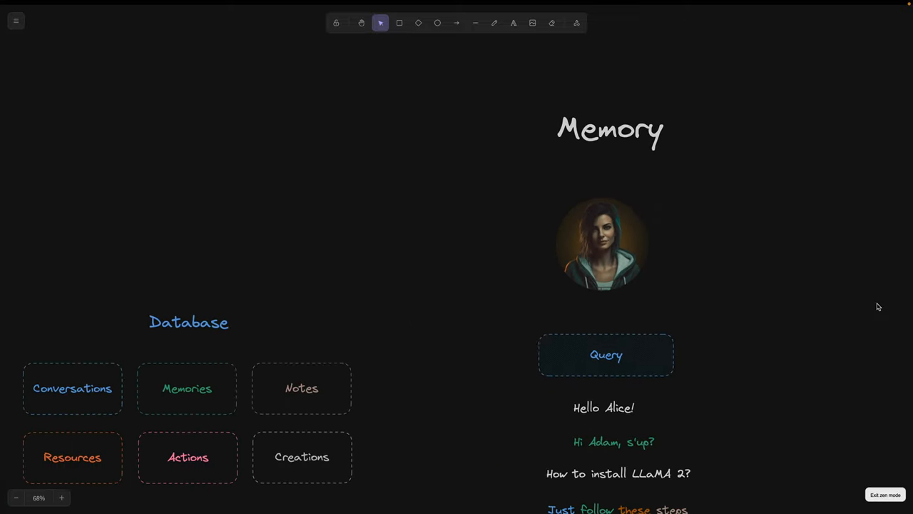
Walk through the 'Great, now remember this update' line, the Actions box and the Alice context prompt
{"action": "scroll", "scroll_direction": "down", "scroll_amount": 3}
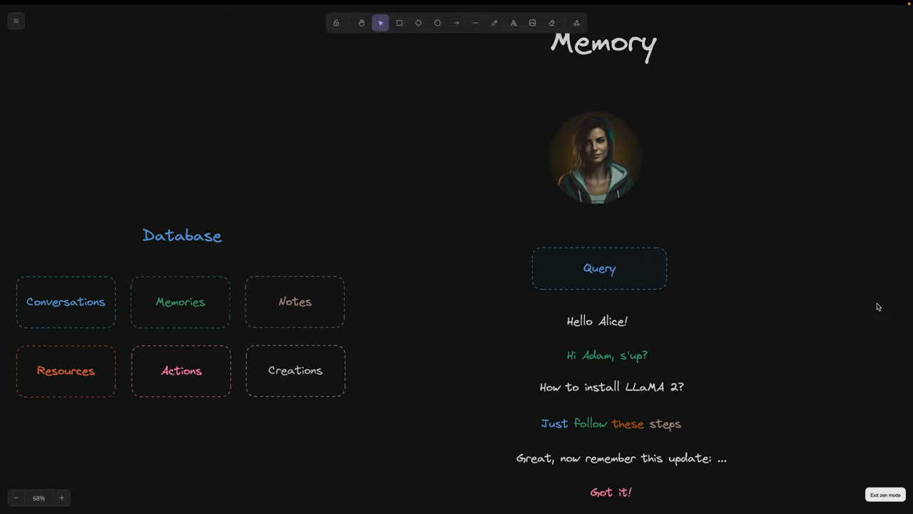
{"action": "left_click", "coordinate": [15, 497]}
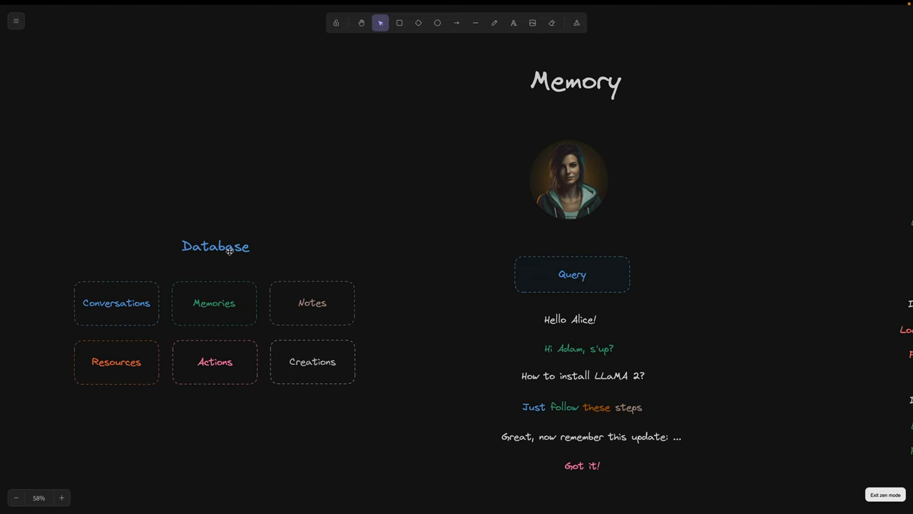
{"action": "mouse_move", "coordinate": [50, 224]}
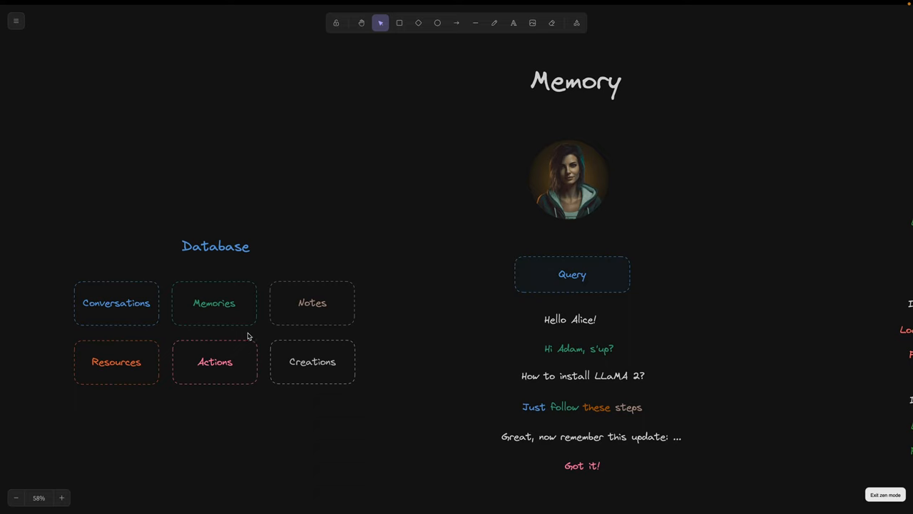
{"action": "mouse_move", "coordinate": [378, 343]}
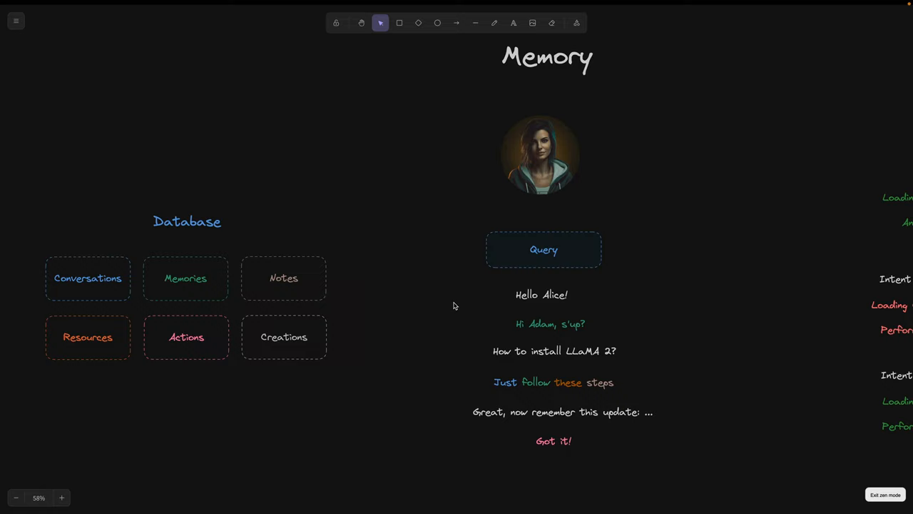
{"action": "mouse_move", "coordinate": [510, 303]}
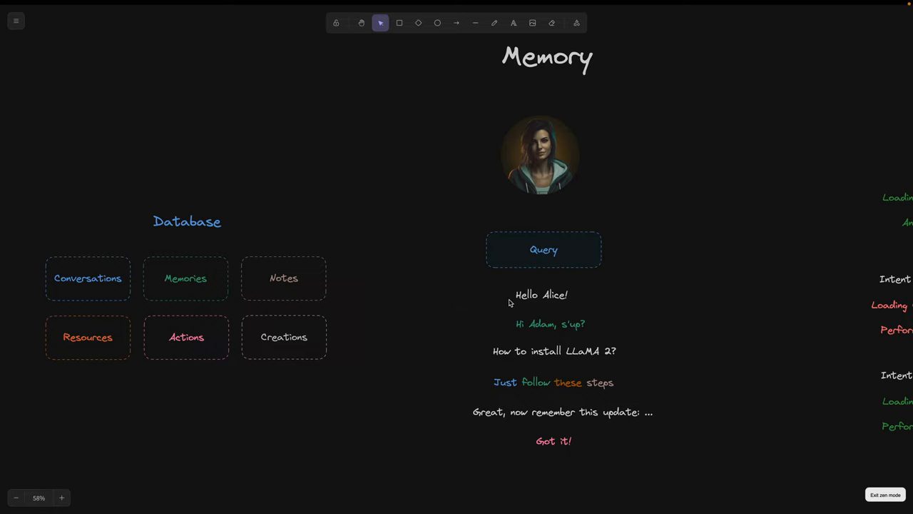
{"action": "mouse_move", "coordinate": [496, 326]}
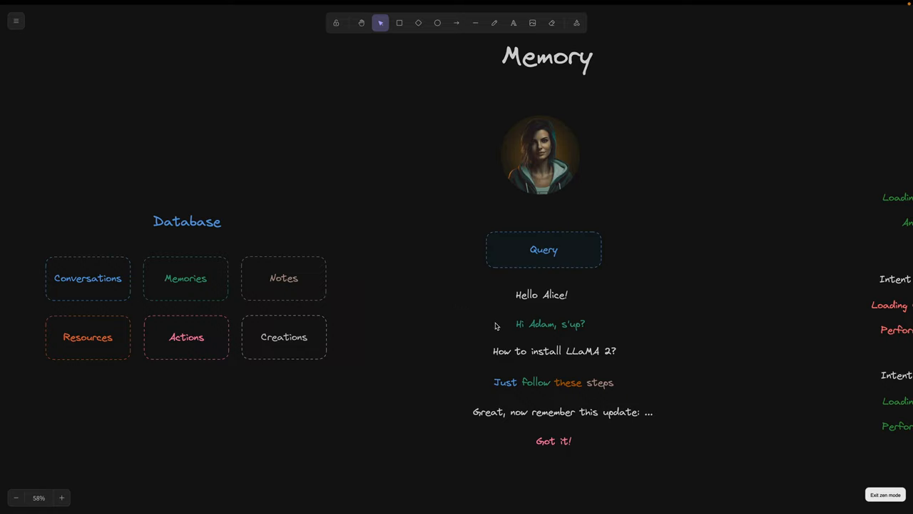
{"action": "left_click", "coordinate": [551, 324]}
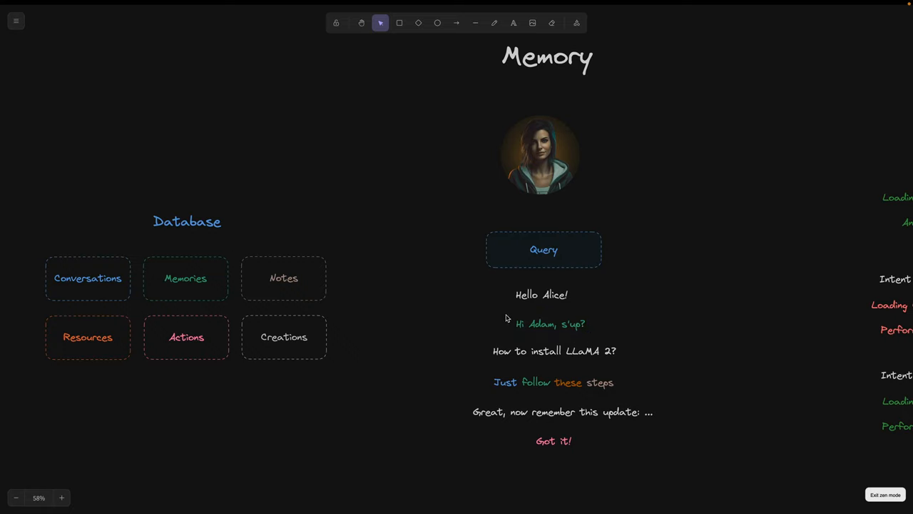
{"action": "mouse_move", "coordinate": [503, 334]}
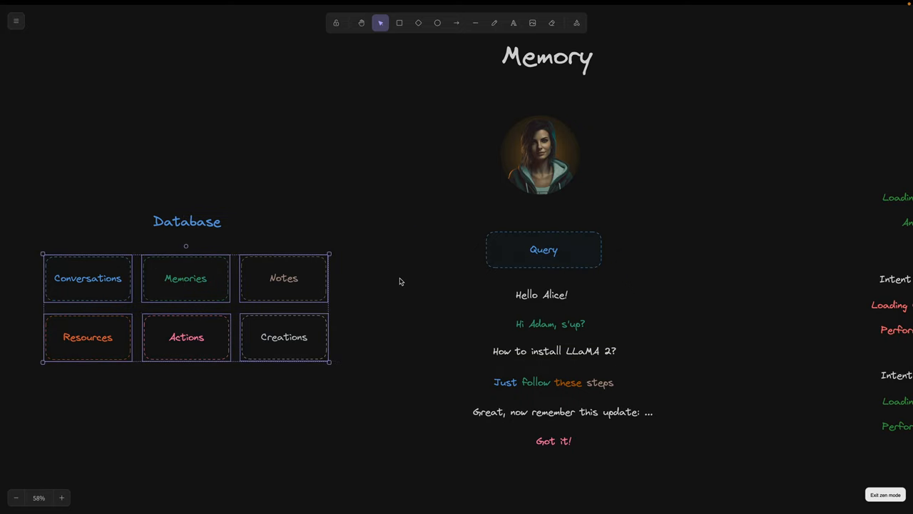
{"action": "left_click", "coordinate": [563, 411]}
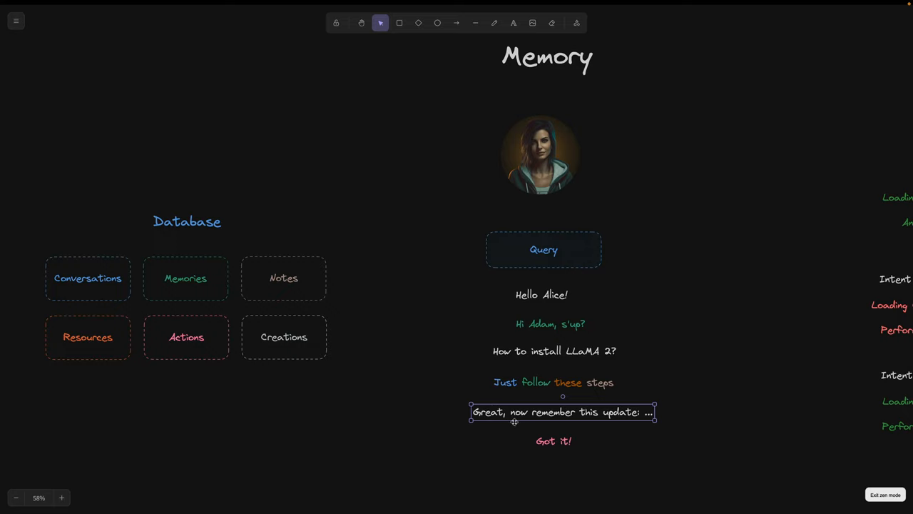
{"action": "left_click", "coordinate": [186, 337]}
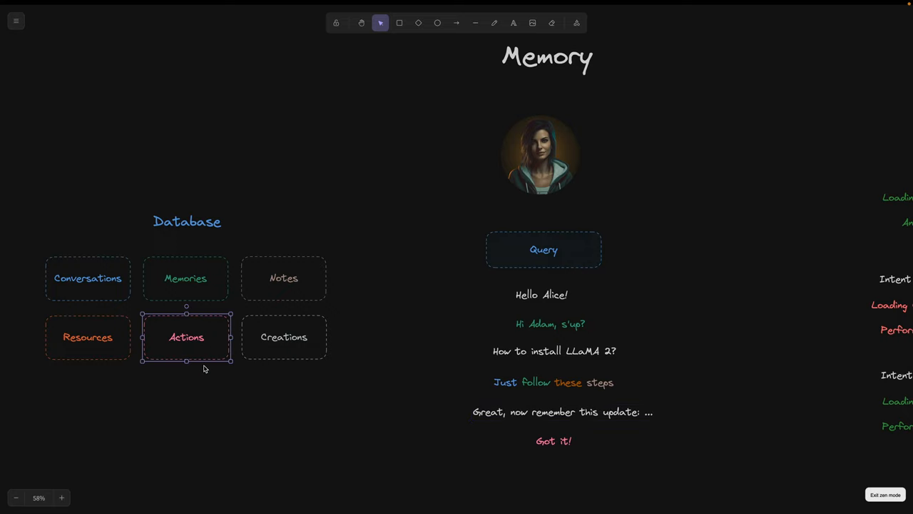
{"action": "mouse_move", "coordinate": [191, 313]}
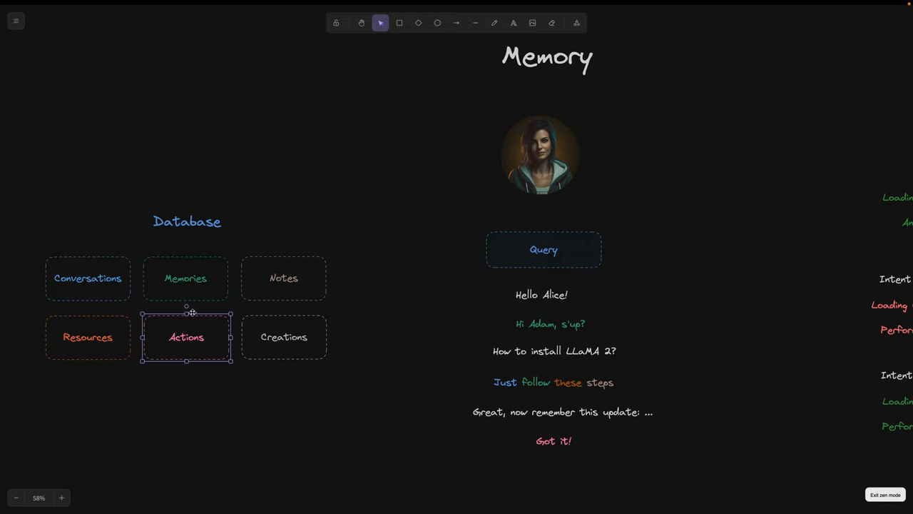
{"action": "left_click", "coordinate": [185, 278]}
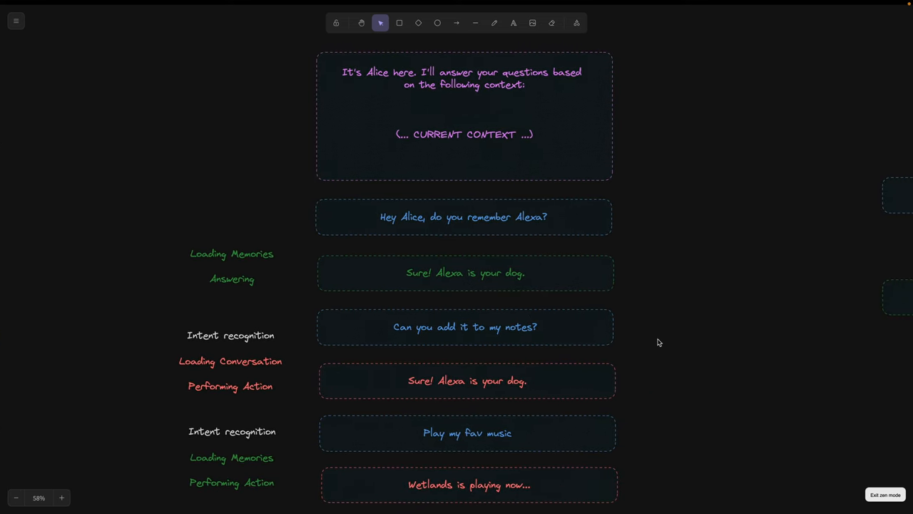
{"action": "mouse_move", "coordinate": [673, 300]}
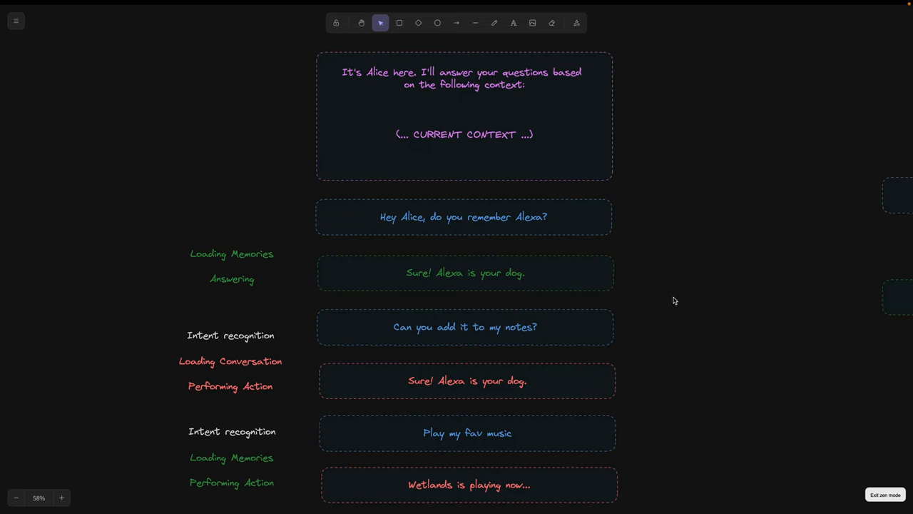
{"action": "mouse_move", "coordinate": [483, 139]}
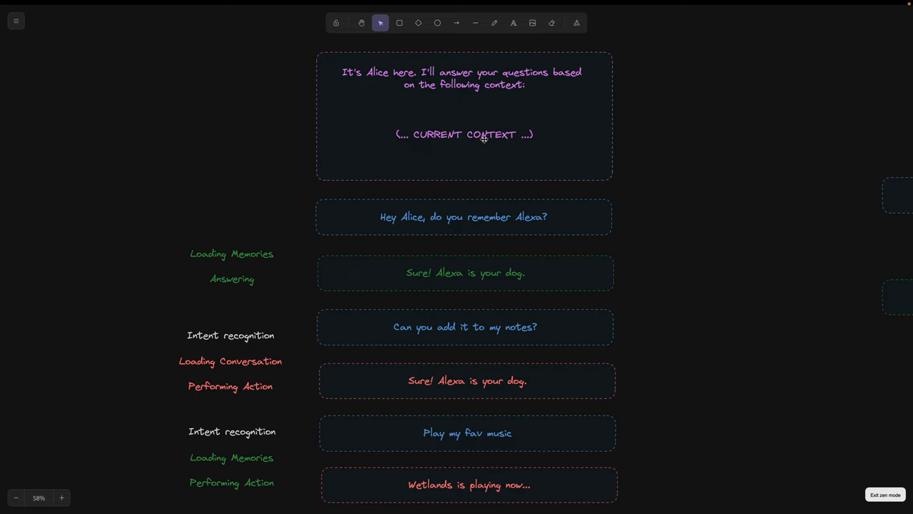
{"action": "mouse_move", "coordinate": [500, 137]}
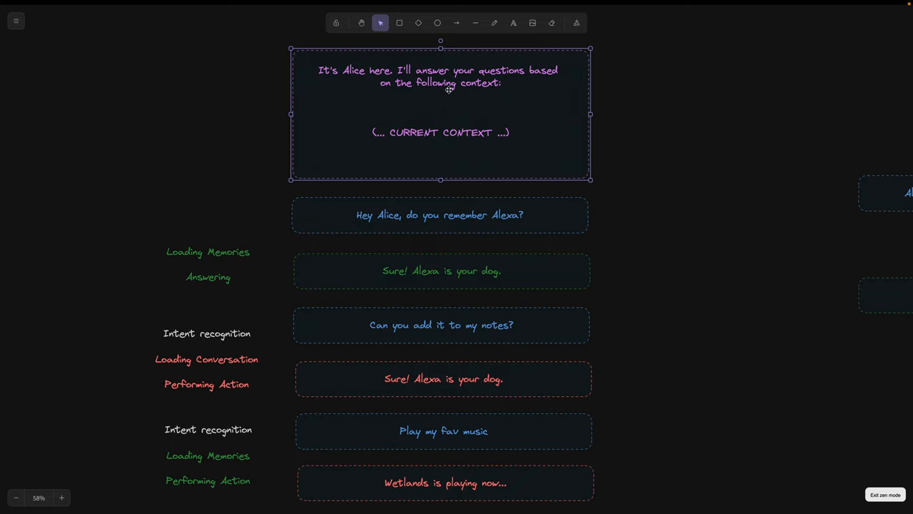
{"action": "mouse_move", "coordinate": [465, 91]}
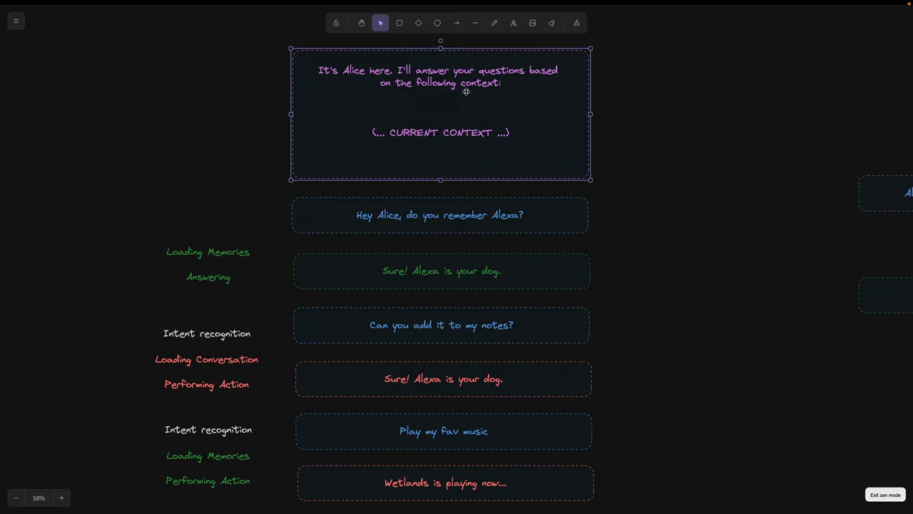
{"action": "left_click", "coordinate": [270, 204]}
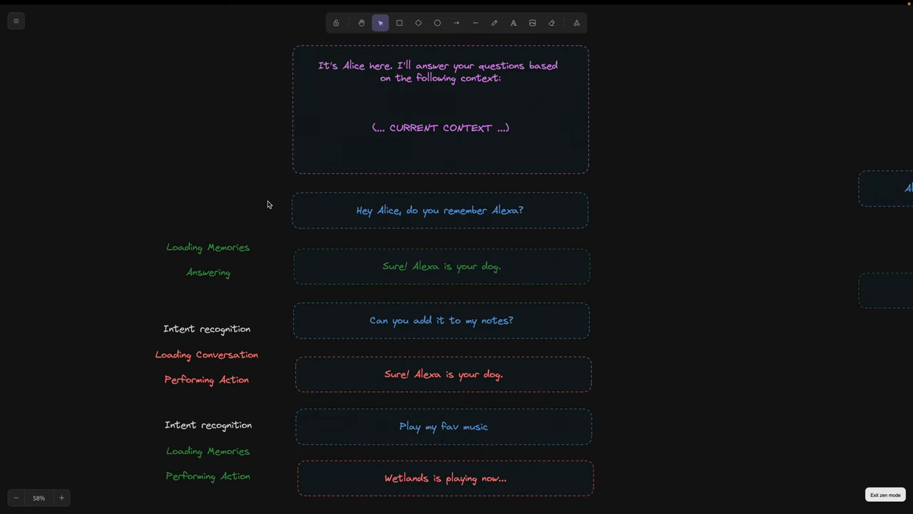
Review the Loading Memories and Answering labels in the conversation flow
{"action": "scroll", "scroll_direction": "down", "scroll_amount": 3}
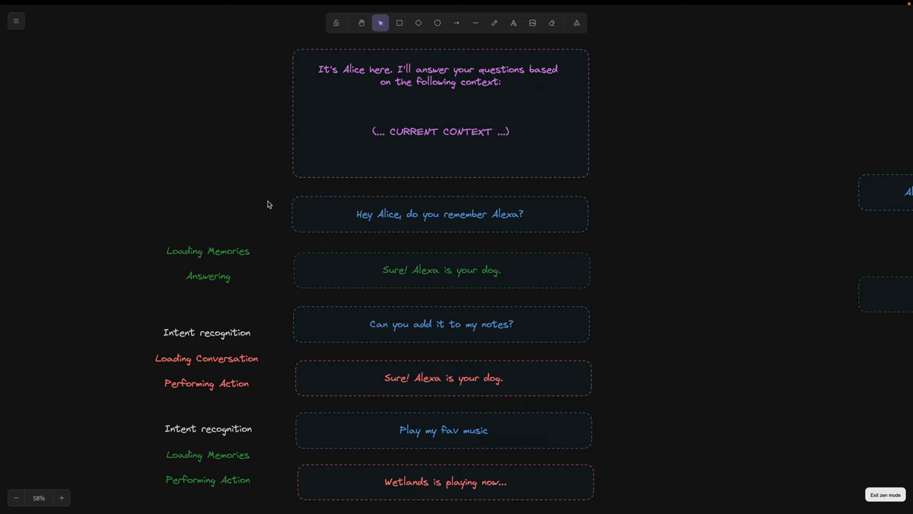
{"action": "mouse_move", "coordinate": [259, 216]}
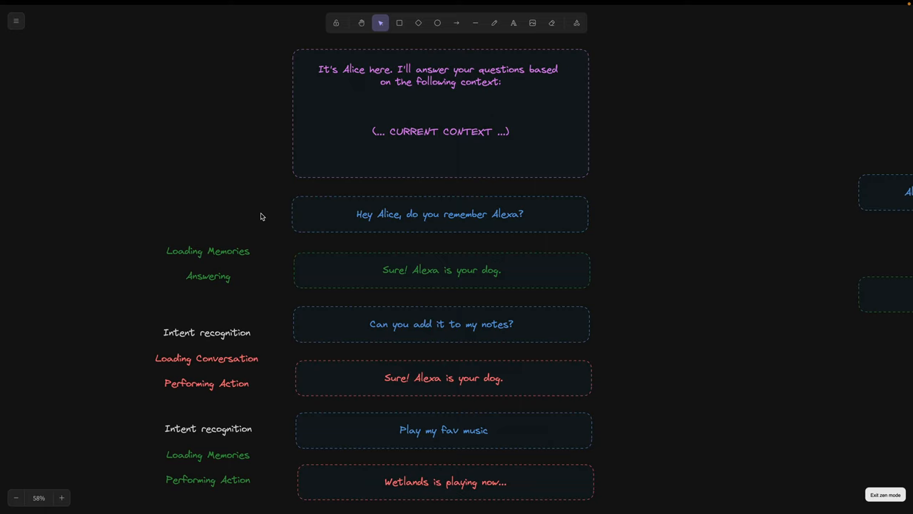
{"action": "left_click", "coordinate": [208, 263]}
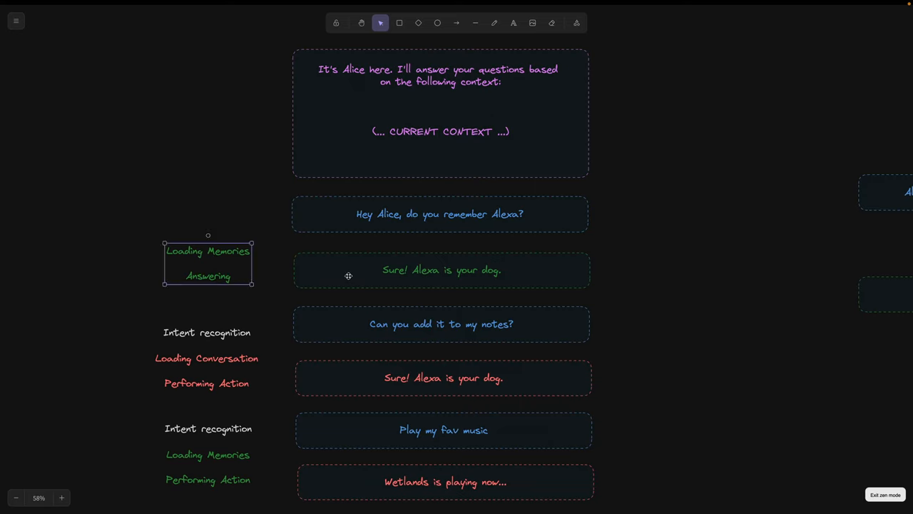
{"action": "mouse_move", "coordinate": [345, 261]}
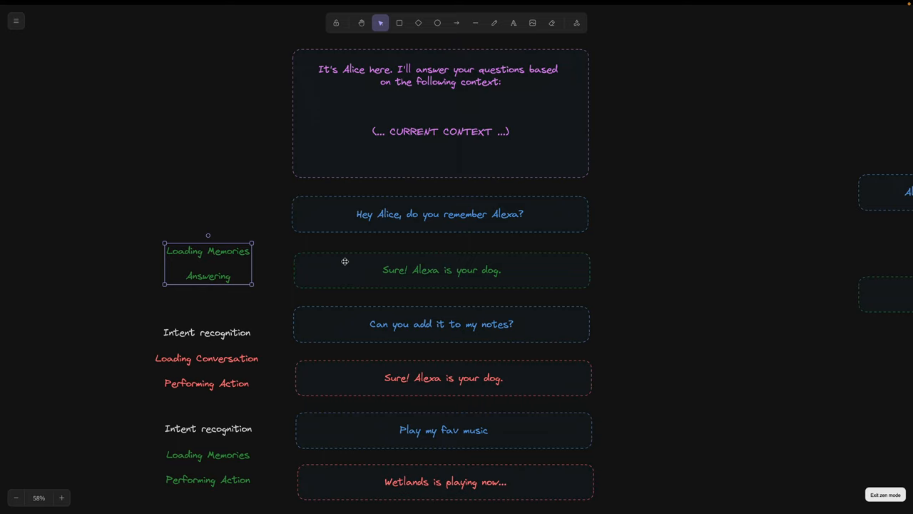
{"action": "mouse_move", "coordinate": [311, 248]}
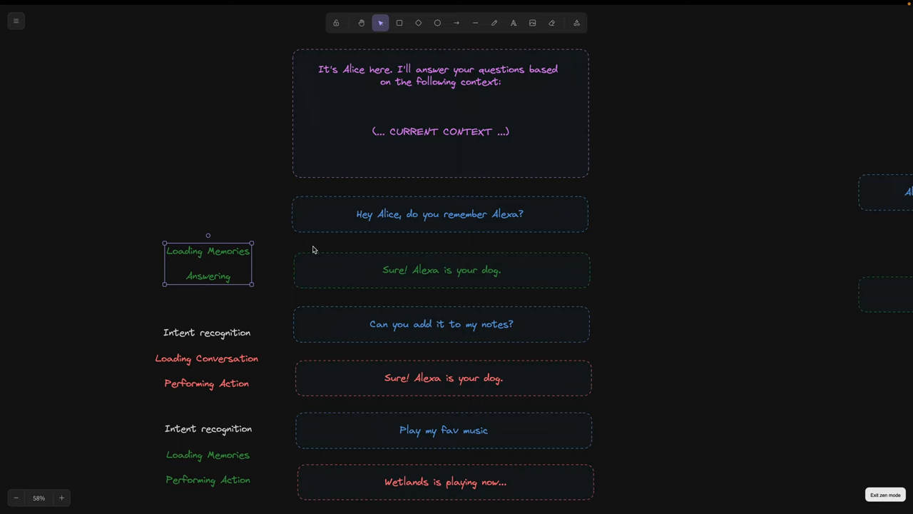
{"action": "left_click", "coordinate": [278, 197]}
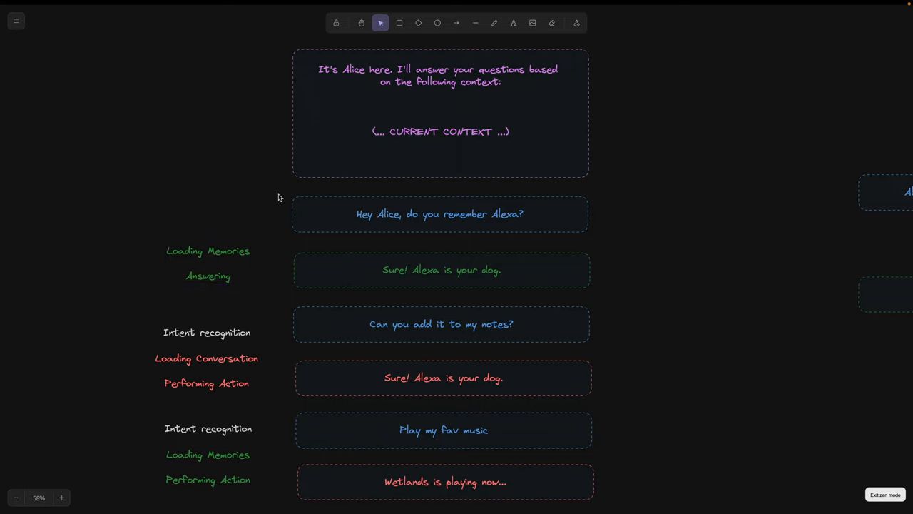
{"action": "left_click", "coordinate": [440, 214]}
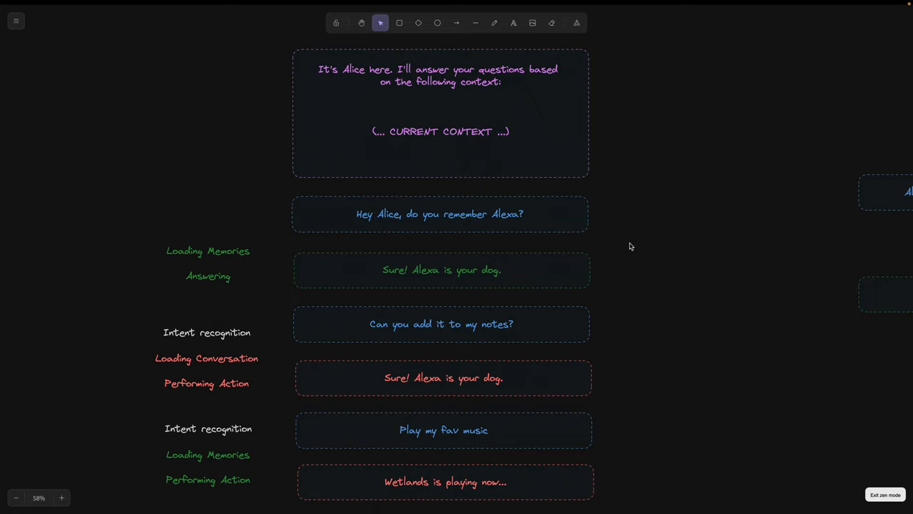
{"action": "left_click", "coordinate": [442, 270]}
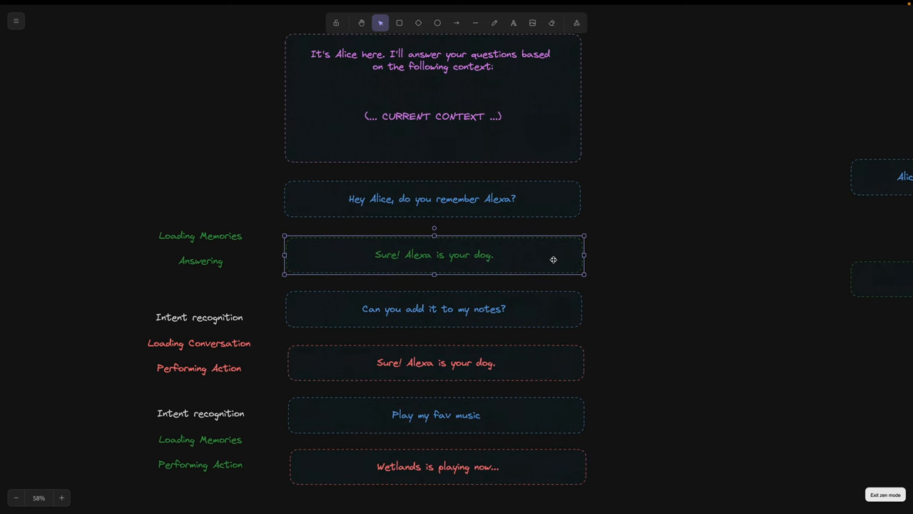
{"action": "left_click", "coordinate": [627, 272]}
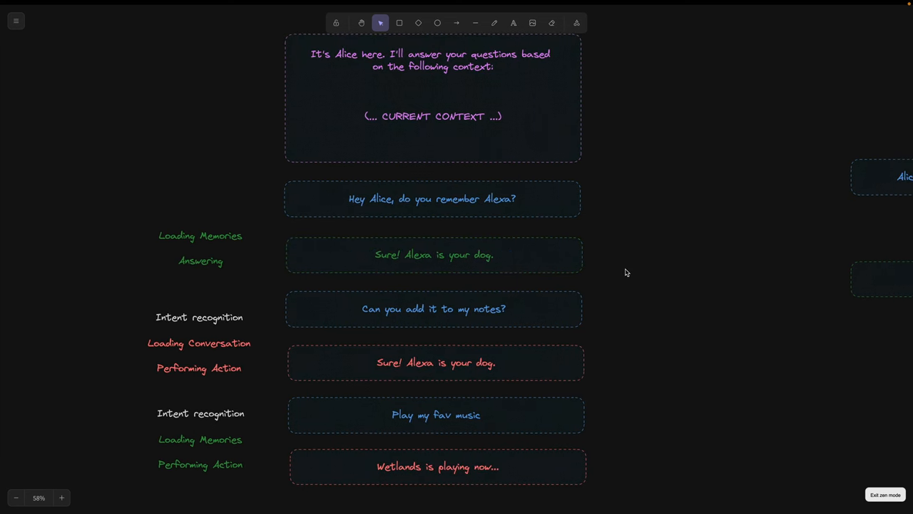
{"action": "mouse_move", "coordinate": [546, 294]}
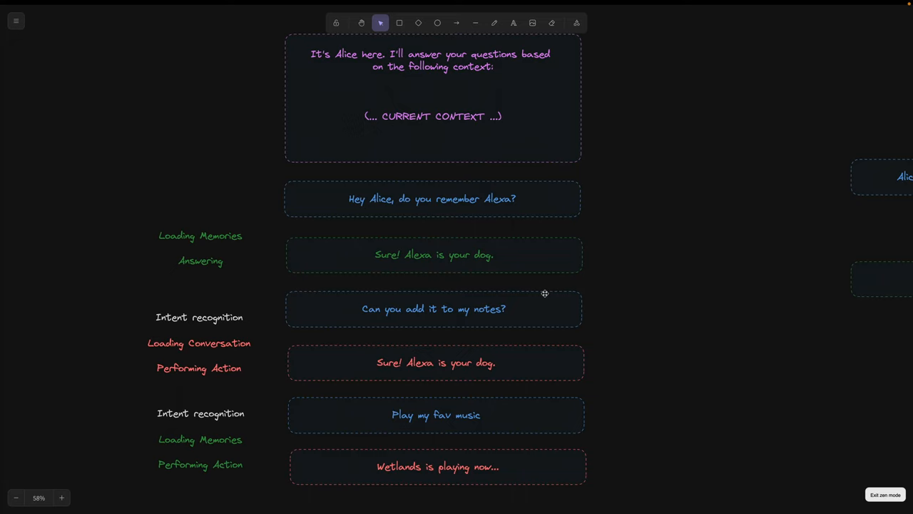
{"action": "mouse_move", "coordinate": [541, 292]}
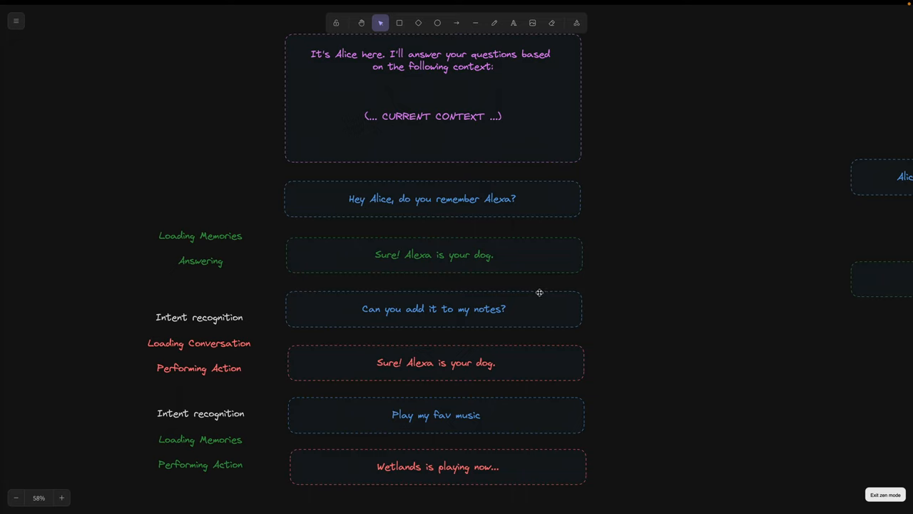
{"action": "mouse_move", "coordinate": [488, 295]}
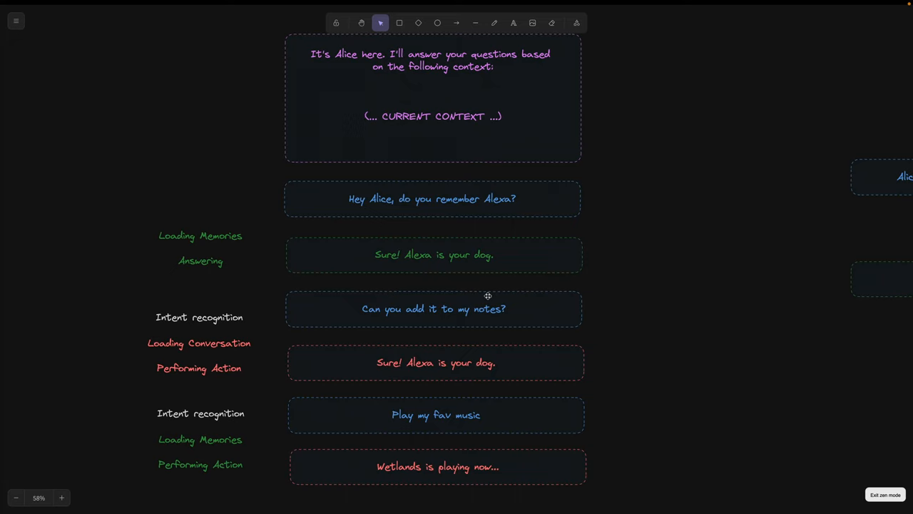
{"action": "mouse_move", "coordinate": [564, 251]}
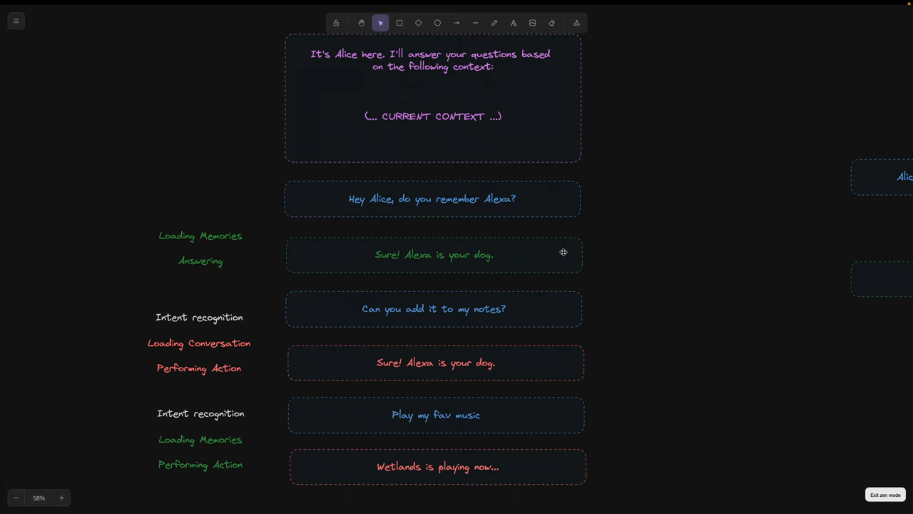
{"action": "mouse_move", "coordinate": [463, 292]}
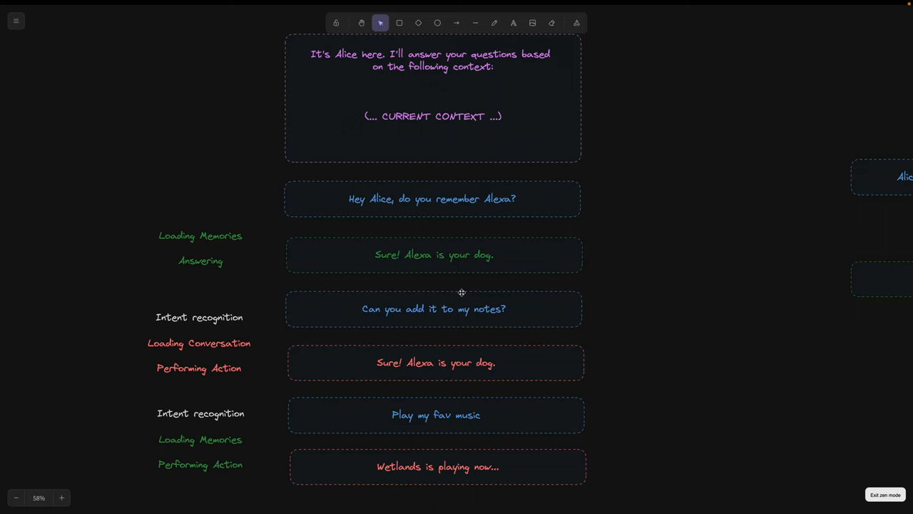
{"action": "mouse_move", "coordinate": [408, 246]}
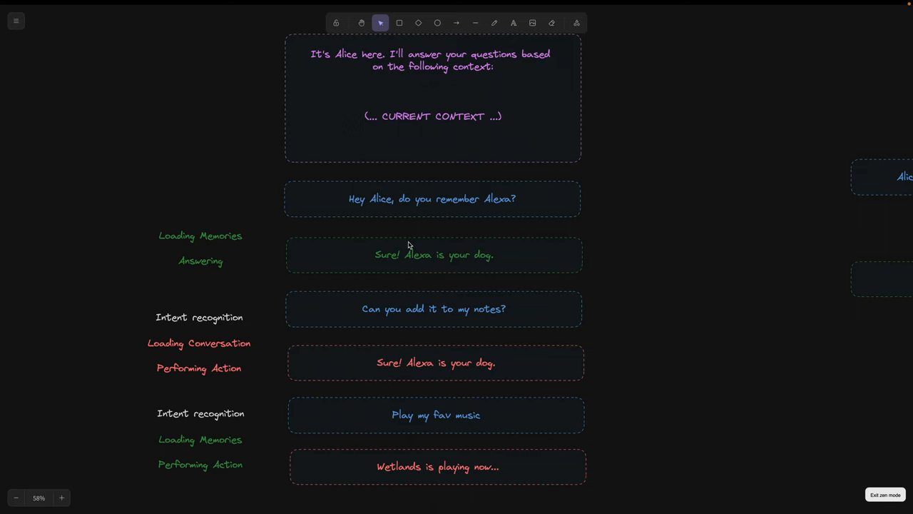
{"action": "mouse_move", "coordinate": [456, 117]}
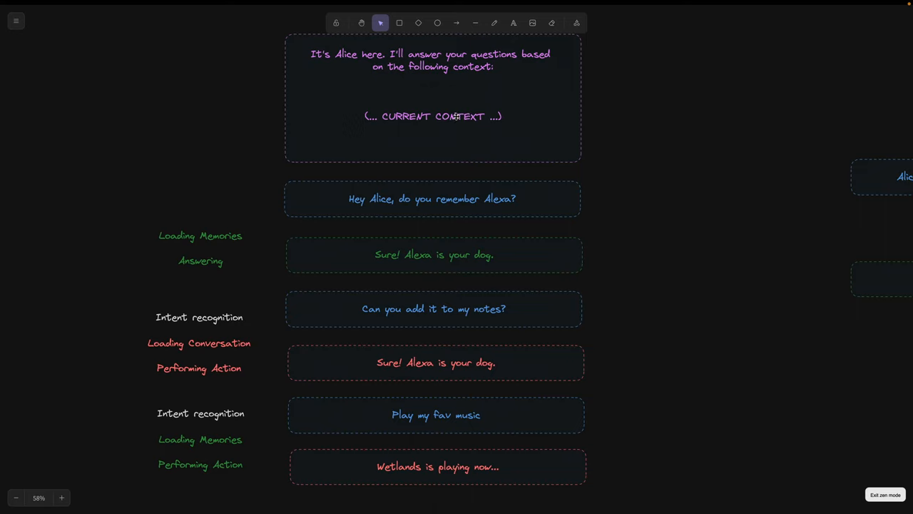
{"action": "mouse_move", "coordinate": [428, 128]}
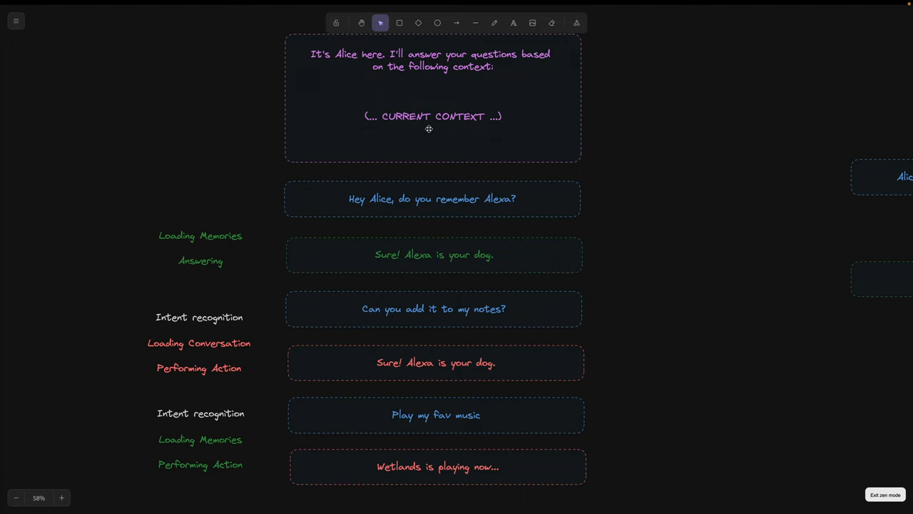
{"action": "mouse_move", "coordinate": [131, 311]}
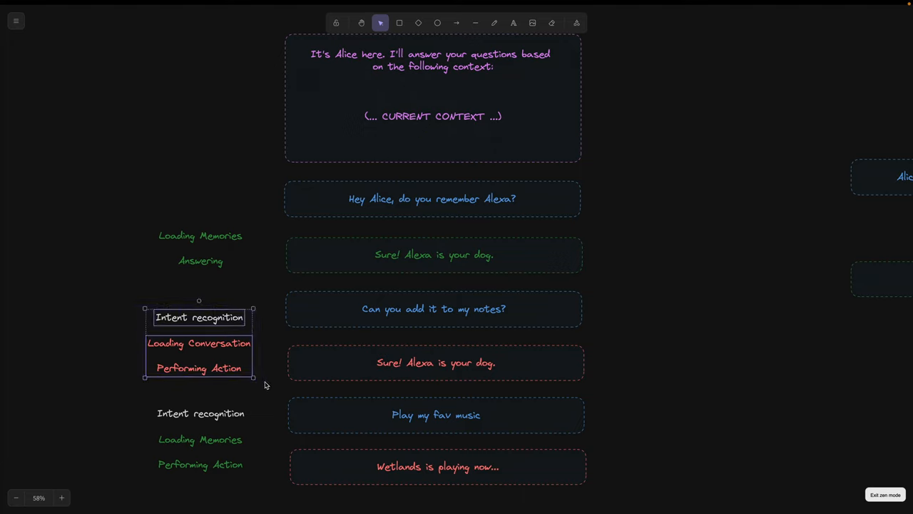
Inspect the 'Sure! Alexa is your dog.' and 'Play my fav music' boxes, panning toward the Database diagram
{"action": "scroll", "scroll_direction": "down", "scroll_amount": 3}
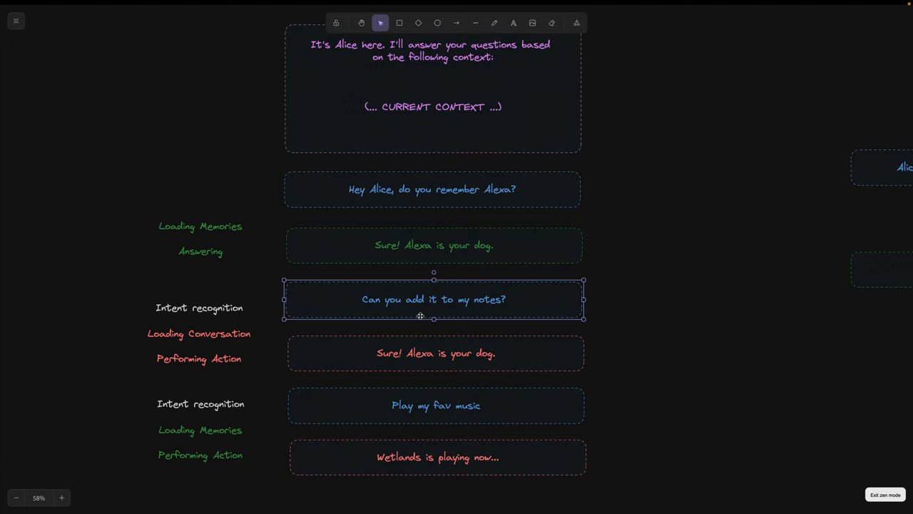
{"action": "left_click", "coordinate": [436, 353]}
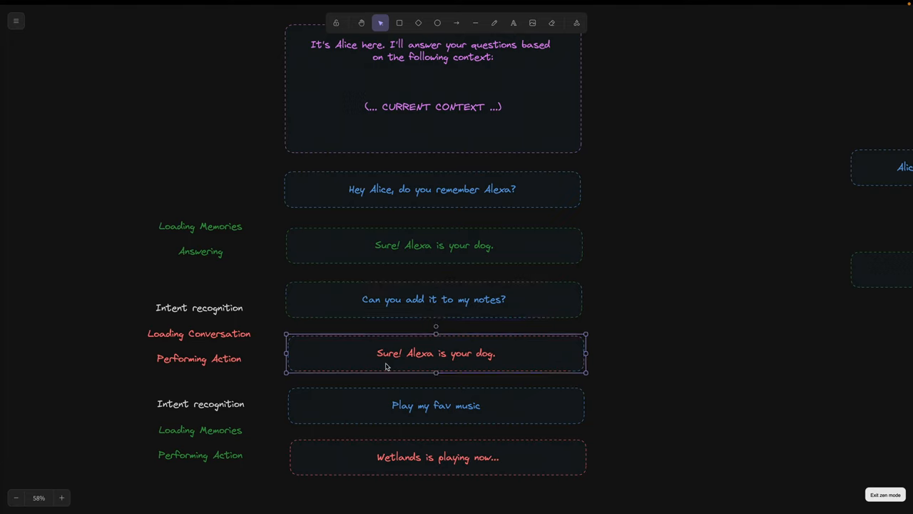
{"action": "mouse_move", "coordinate": [454, 361]}
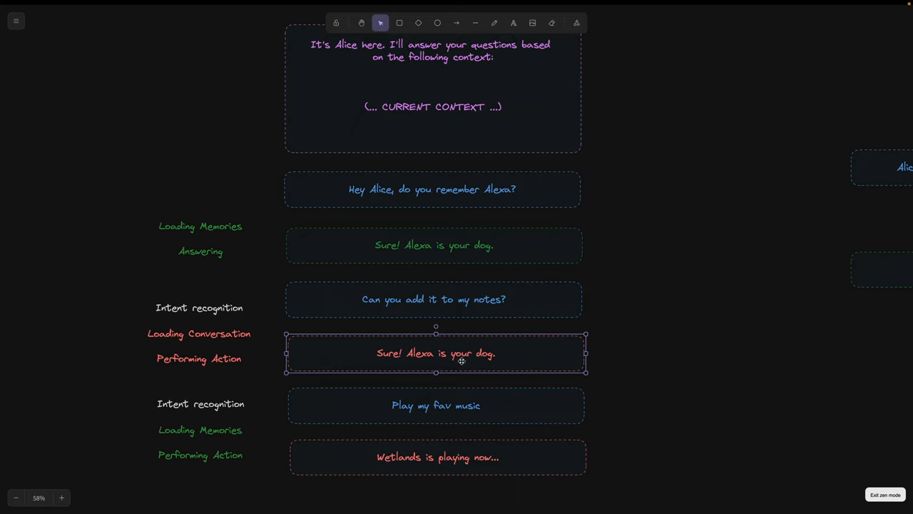
{"action": "mouse_move", "coordinate": [483, 357]}
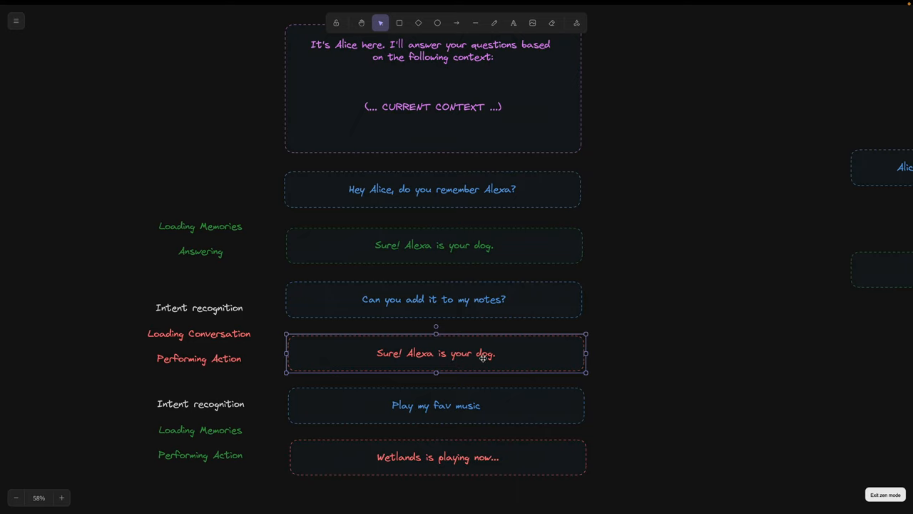
{"action": "left_click", "coordinate": [437, 405]}
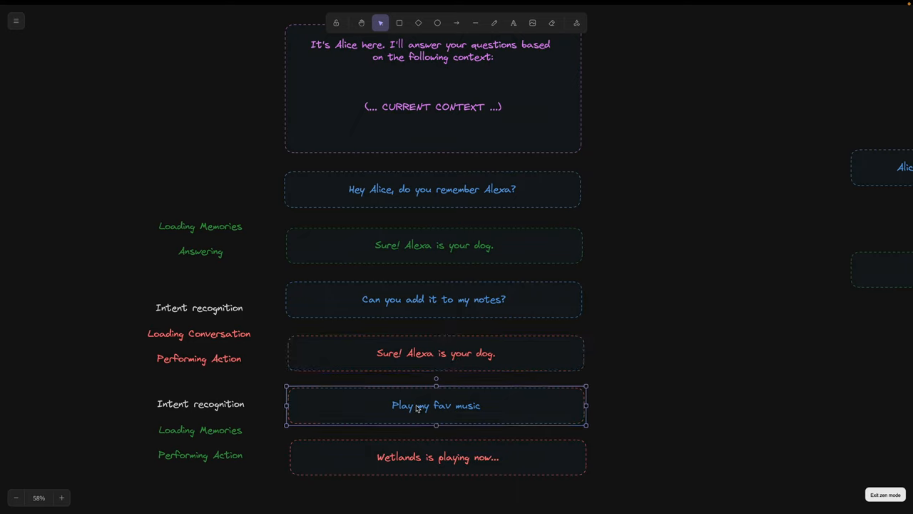
{"action": "scroll", "scroll_direction": "down", "scroll_amount": 3}
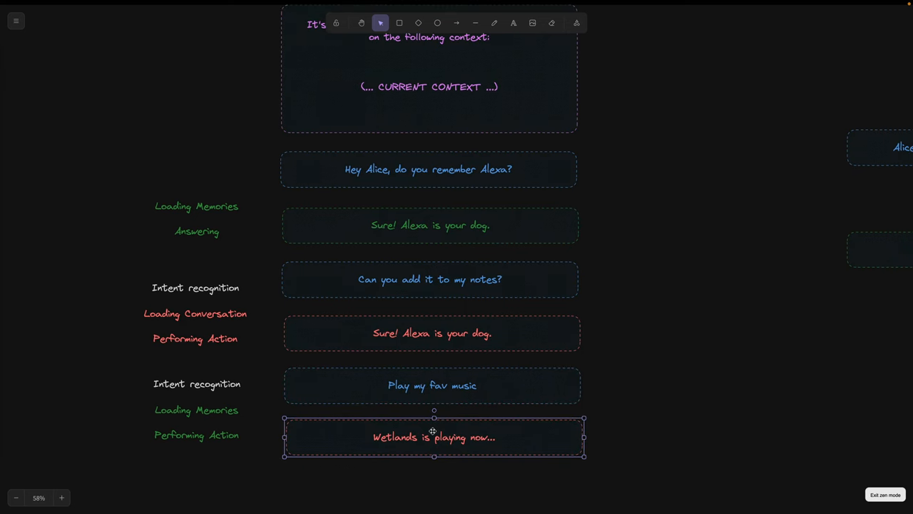
{"action": "mouse_move", "coordinate": [625, 417]}
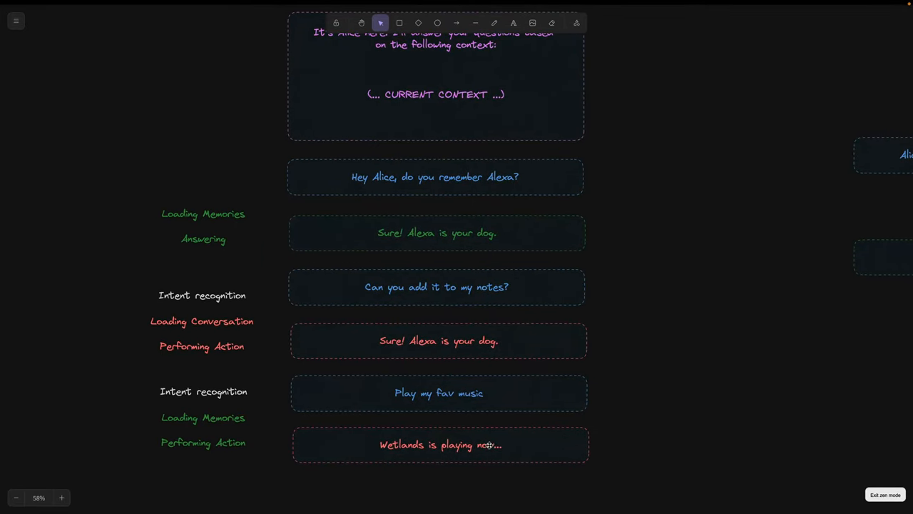
{"action": "mouse_move", "coordinate": [507, 422]}
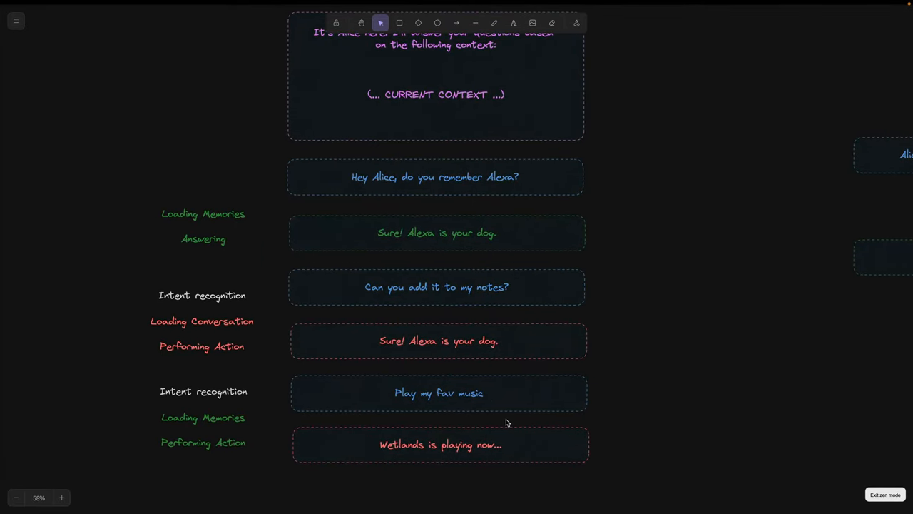
{"action": "mouse_move", "coordinate": [654, 414]}
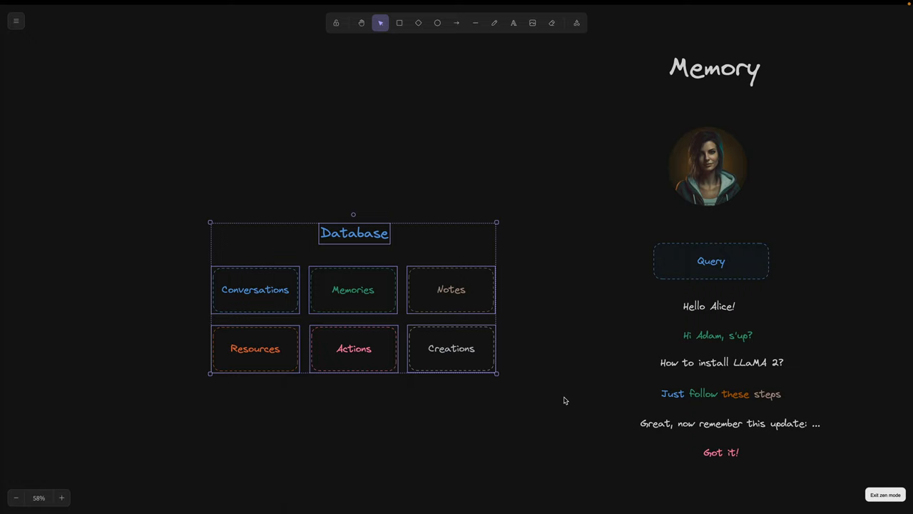
Select the Memories box in the Database diagram and move to the ride-a-bike memory example
{"action": "left_click", "coordinate": [354, 288]}
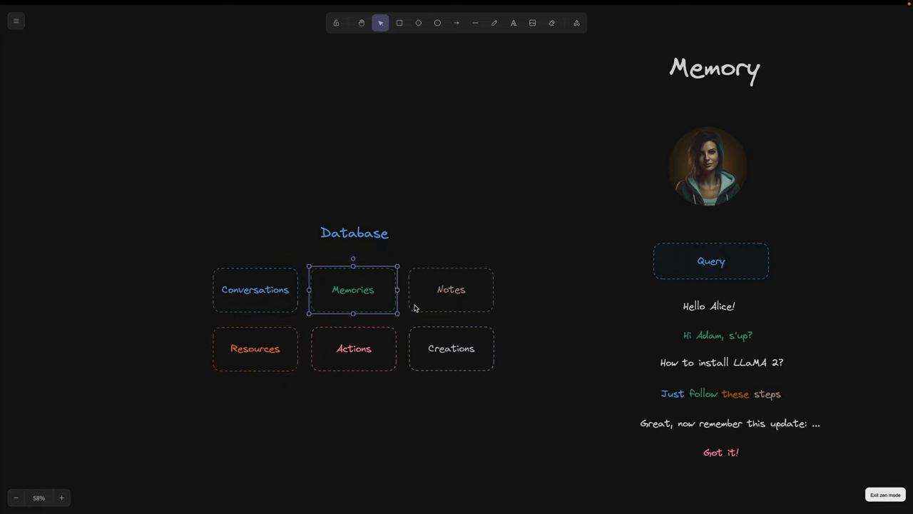
{"action": "left_click", "coordinate": [254, 349]}
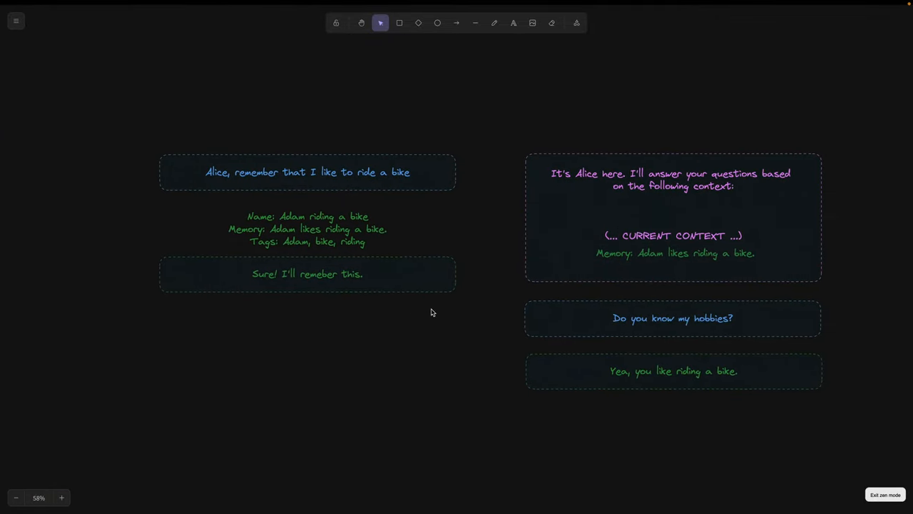
{"action": "mouse_move", "coordinate": [246, 199]}
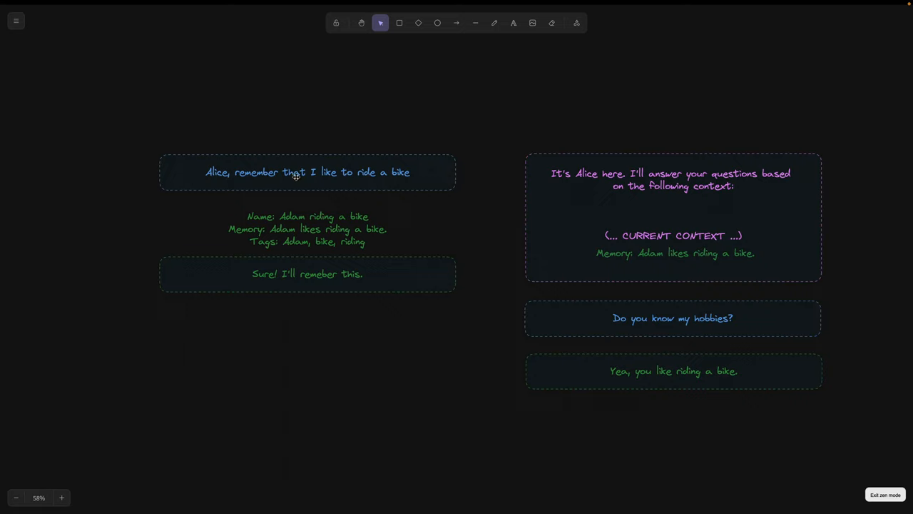
{"action": "mouse_move", "coordinate": [250, 212]}
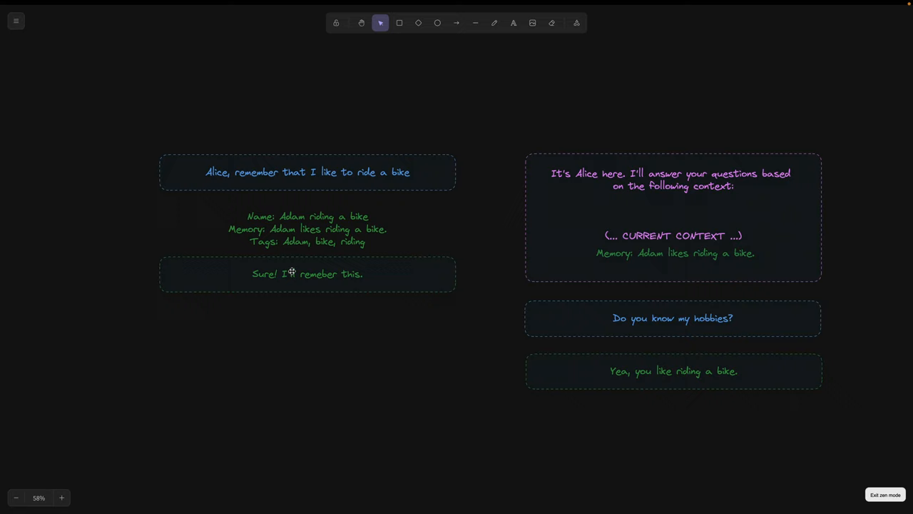
{"action": "mouse_move", "coordinate": [322, 274]}
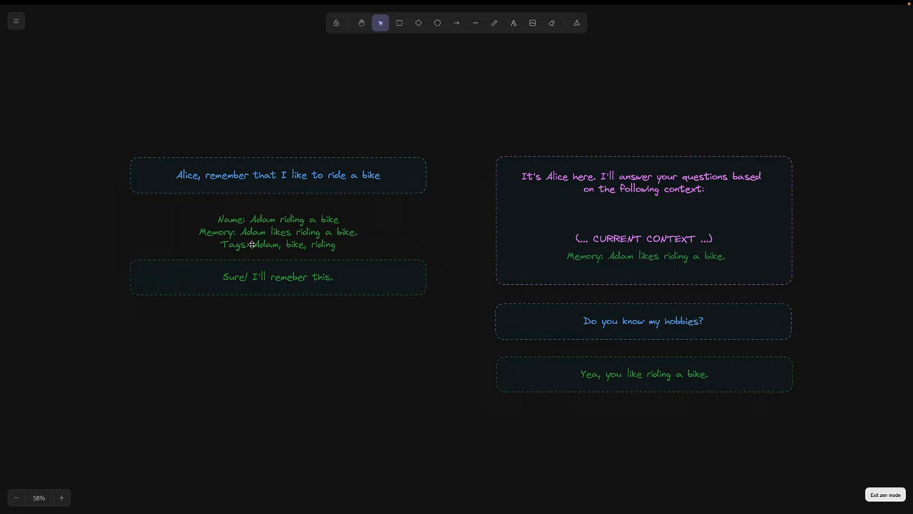
{"action": "mouse_move", "coordinate": [341, 247]}
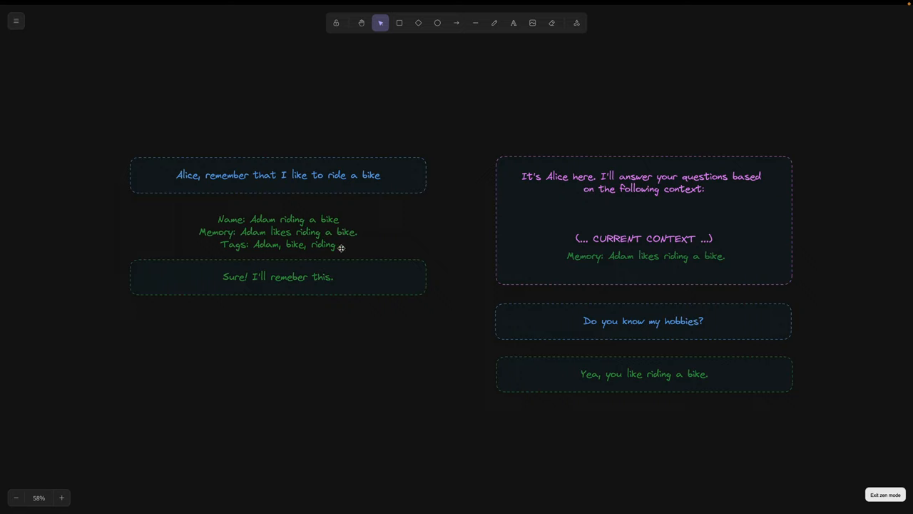
{"action": "mouse_move", "coordinate": [396, 254]}
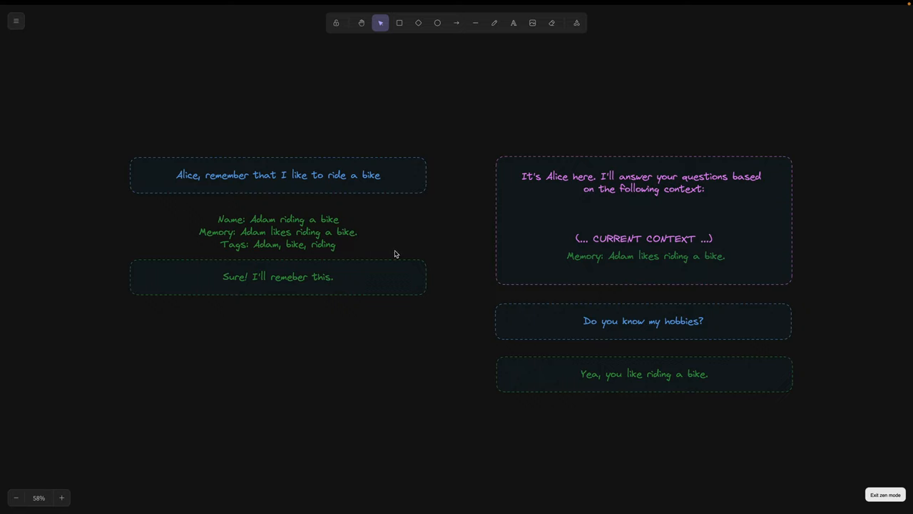
{"action": "mouse_move", "coordinate": [439, 252]}
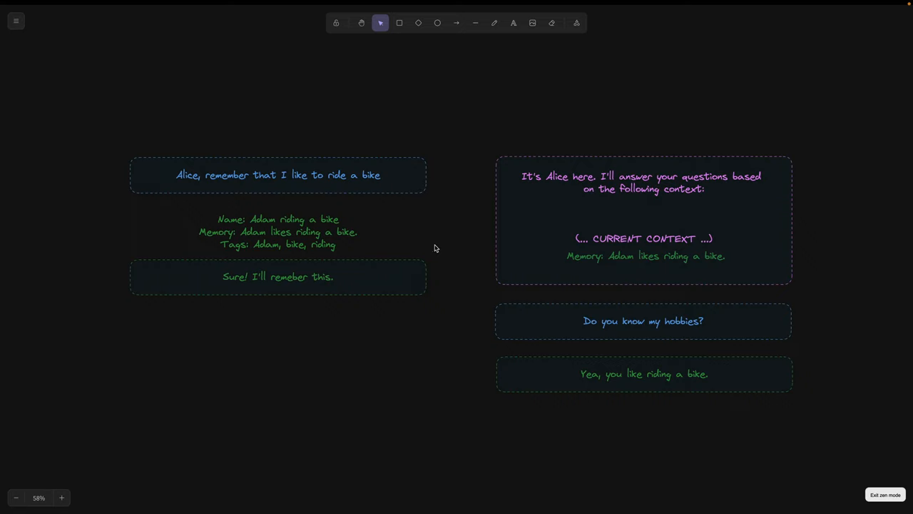
{"action": "mouse_move", "coordinate": [654, 311]}
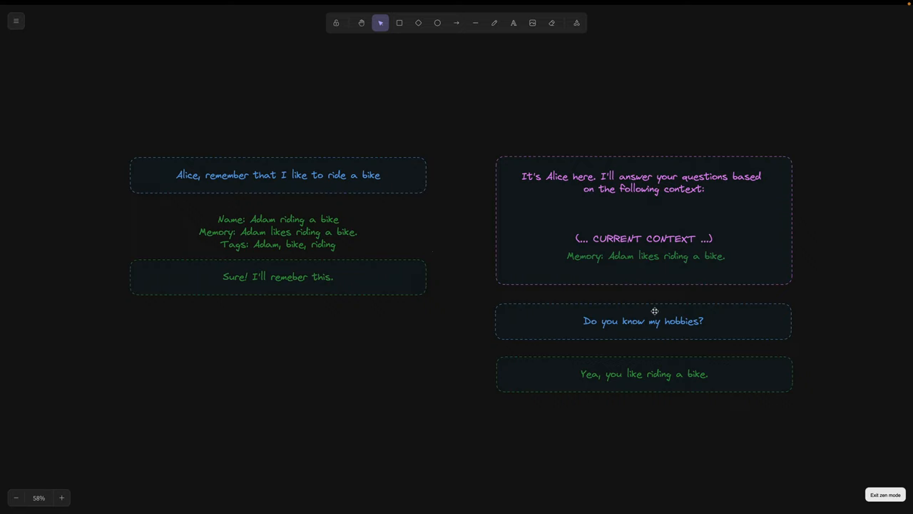
{"action": "mouse_move", "coordinate": [645, 310]}
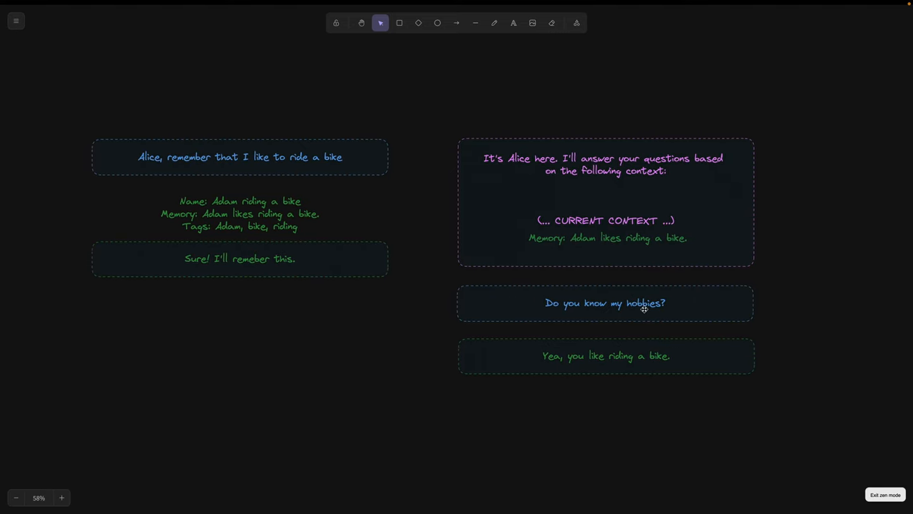
{"action": "left_click", "coordinate": [605, 302]}
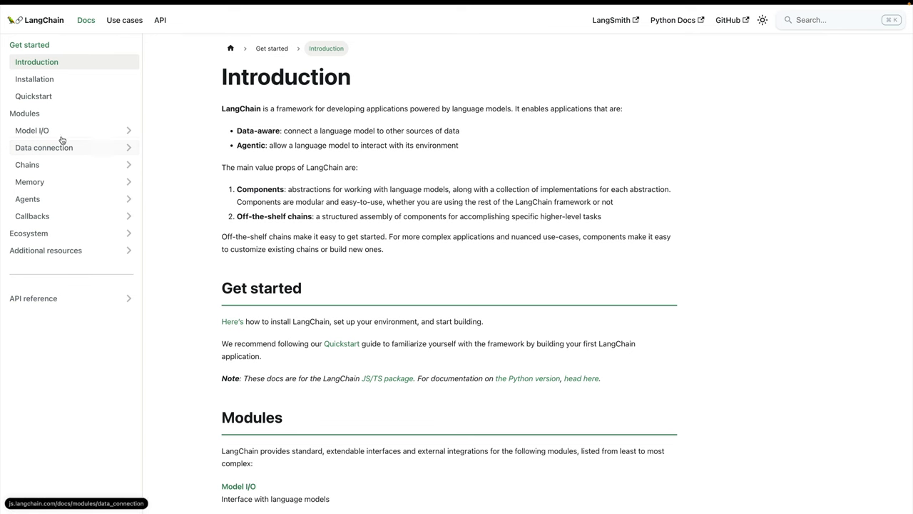
{"action": "mouse_move", "coordinate": [58, 184]}
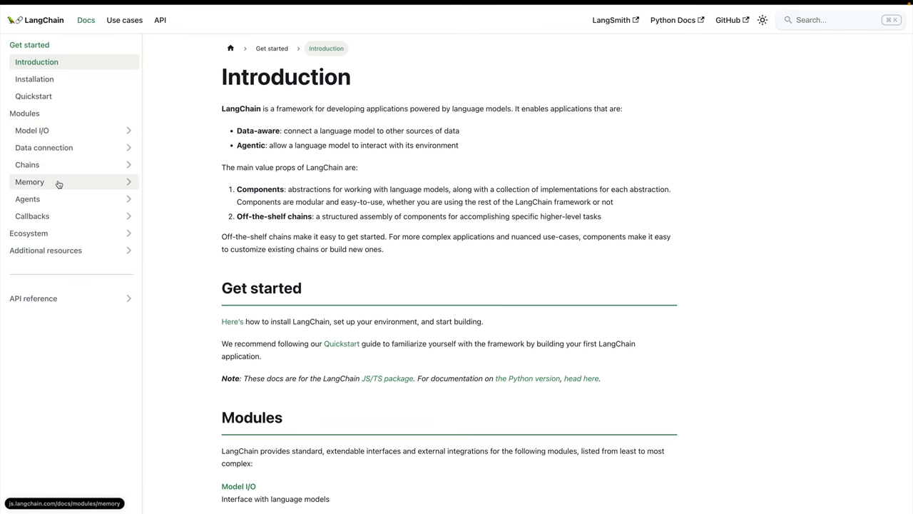
Browse the Memory module page, its how-to guides and memory integration examples
{"action": "left_click", "coordinate": [29, 181]}
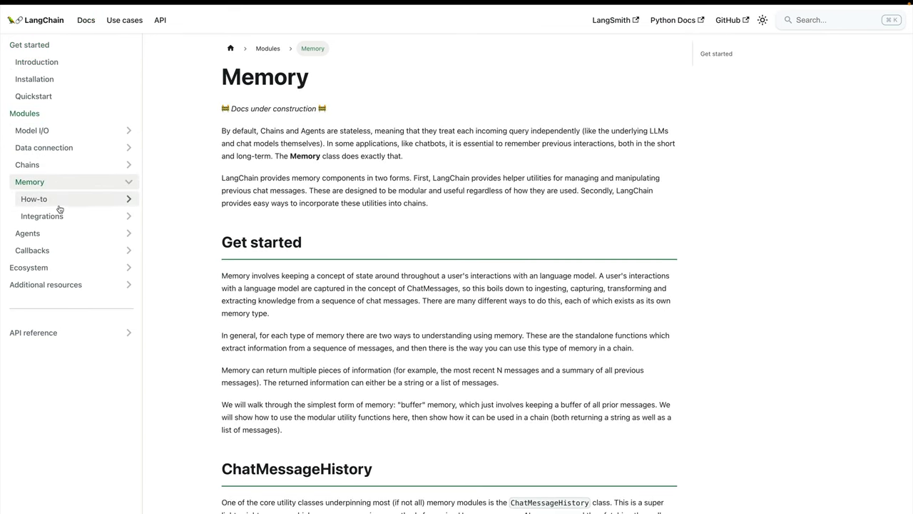
{"action": "left_click", "coordinate": [34, 200]}
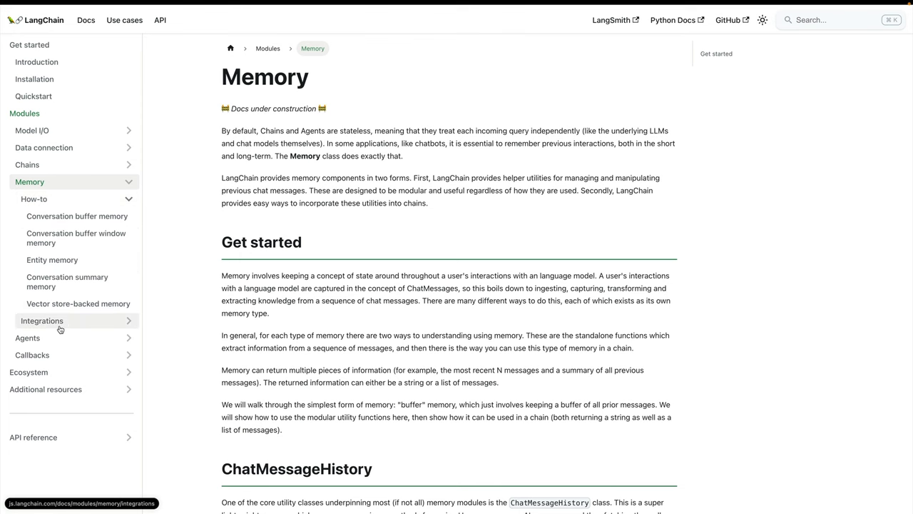
{"action": "left_click", "coordinate": [41, 320]}
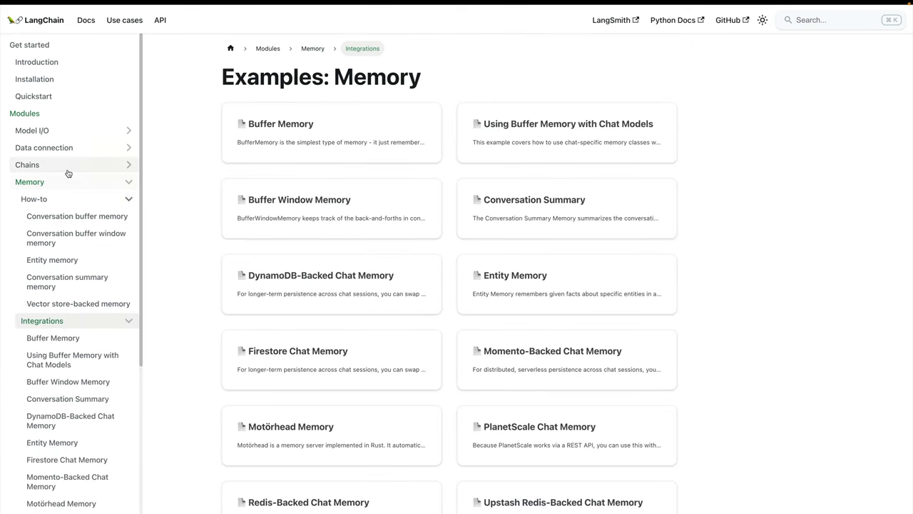
Browse the Data connection module with its Retrievers, Document transformers and Document loaders guides
{"action": "left_click", "coordinate": [42, 147]}
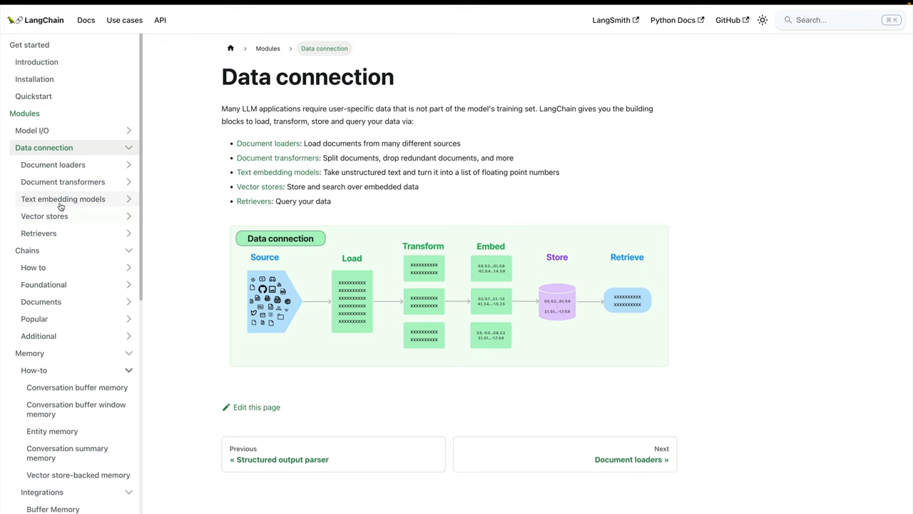
{"action": "left_click", "coordinate": [39, 232]}
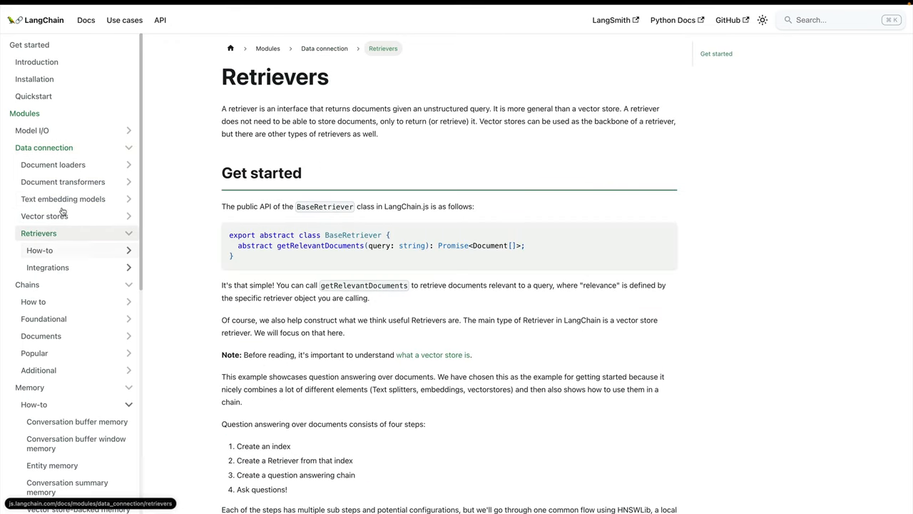
{"action": "left_click", "coordinate": [63, 181]}
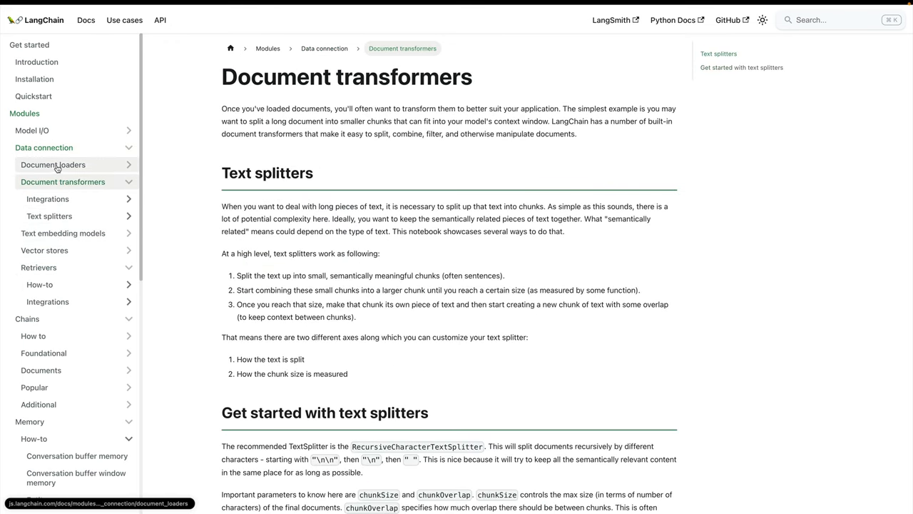
{"action": "left_click", "coordinate": [48, 216]}
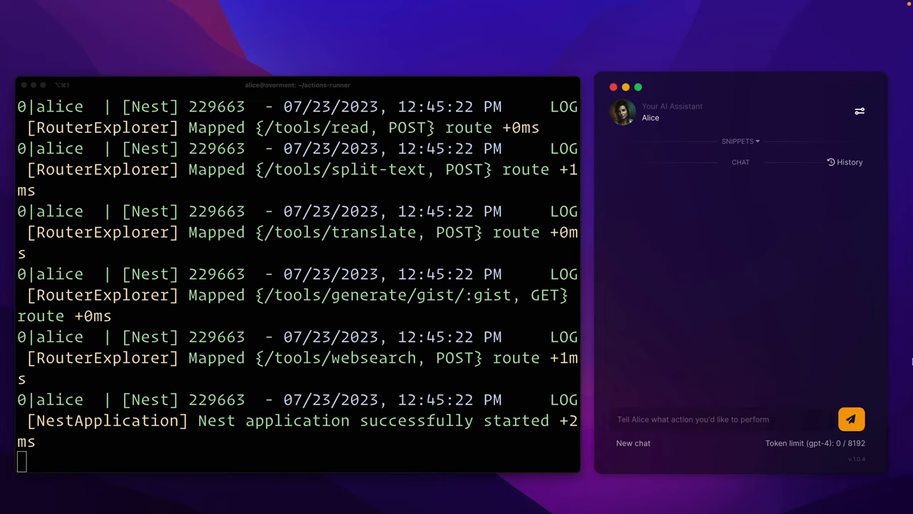
{"action": "mouse_move", "coordinate": [702, 385]}
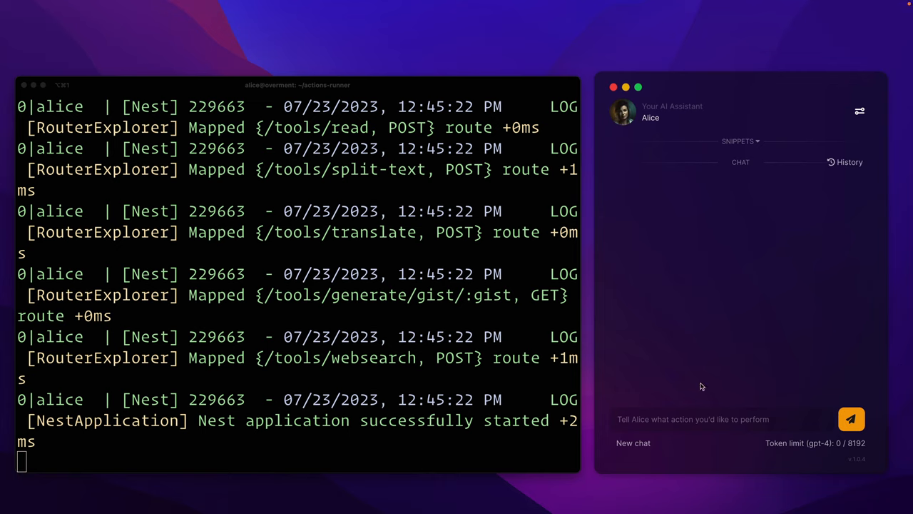
Send the greeting 'Hey Alice!' to the assistant
{"action": "left_click", "coordinate": [721, 419]}
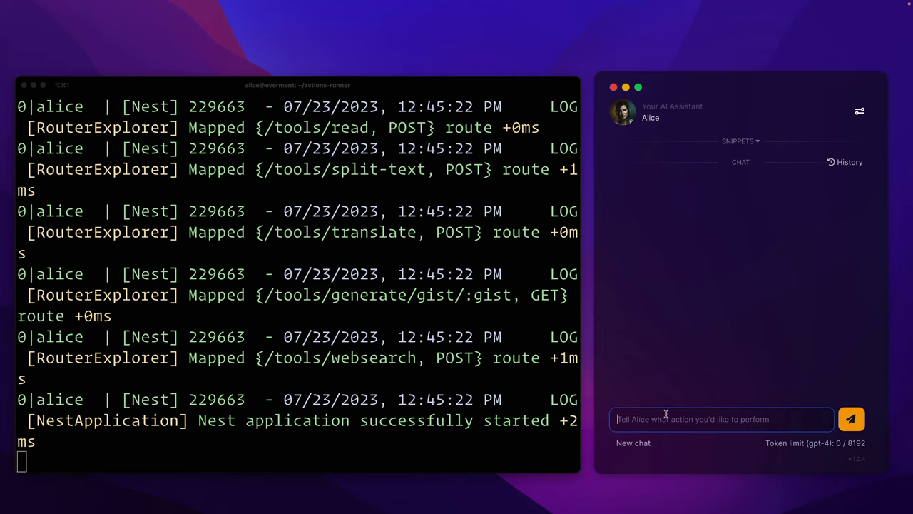
{"action": "type", "text": "H"}
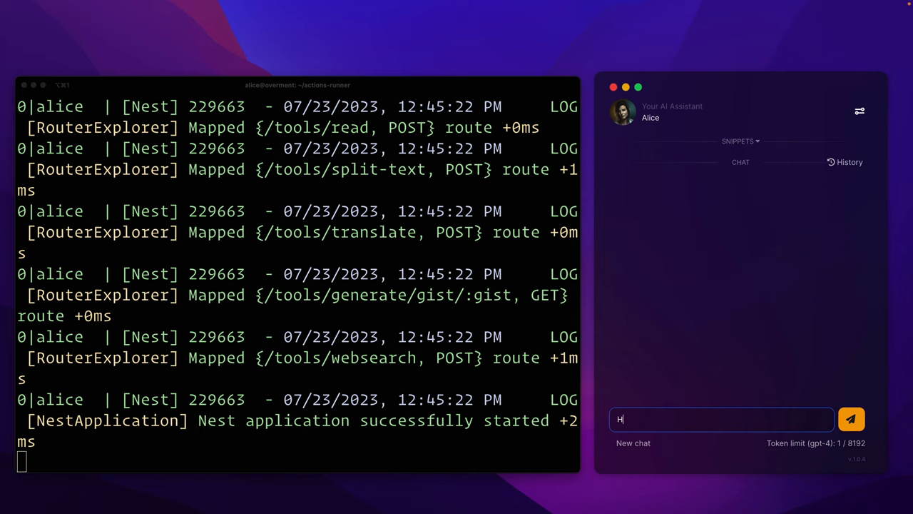
{"action": "type", "text": "ey Alice!"}
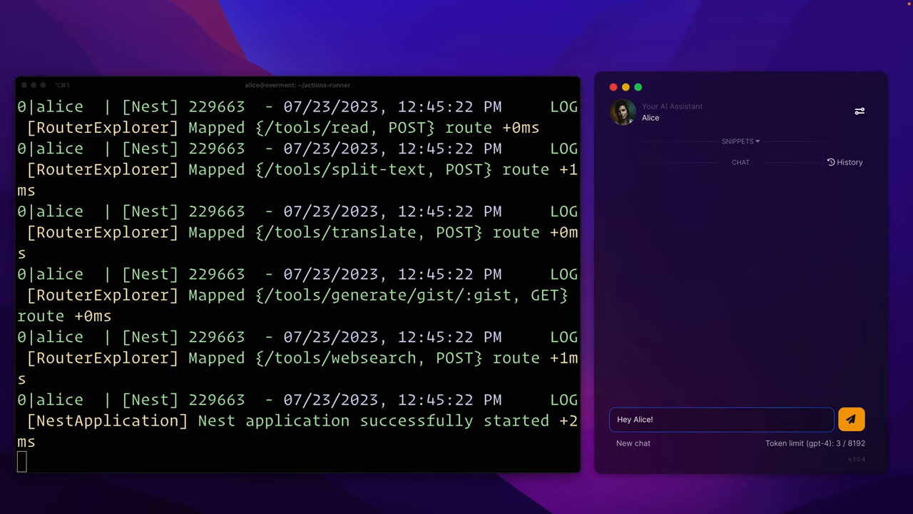
{"action": "left_click", "coordinate": [850, 419]}
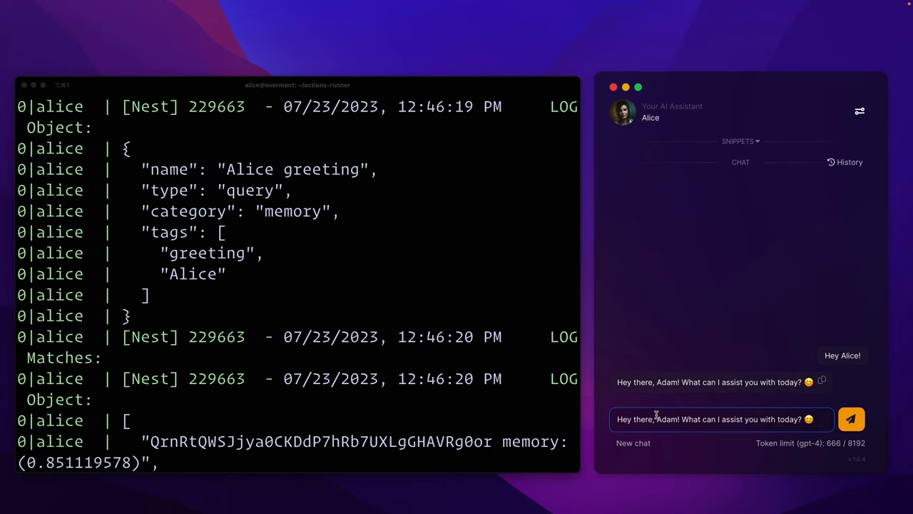
Ask Alice: 'Save as quick note everything you know about Kate.'
{"action": "type", "text": "Save as quick note everything you know about Kate."}
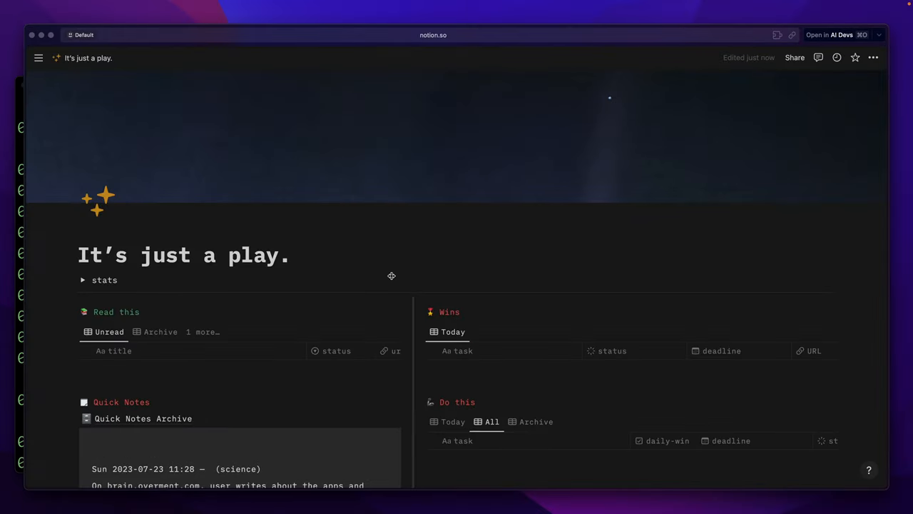
Highlight the saved Kate note's second sentence, then draft the brain.overment.com remember request
{"action": "scroll", "scroll_direction": "down", "scroll_amount": 3}
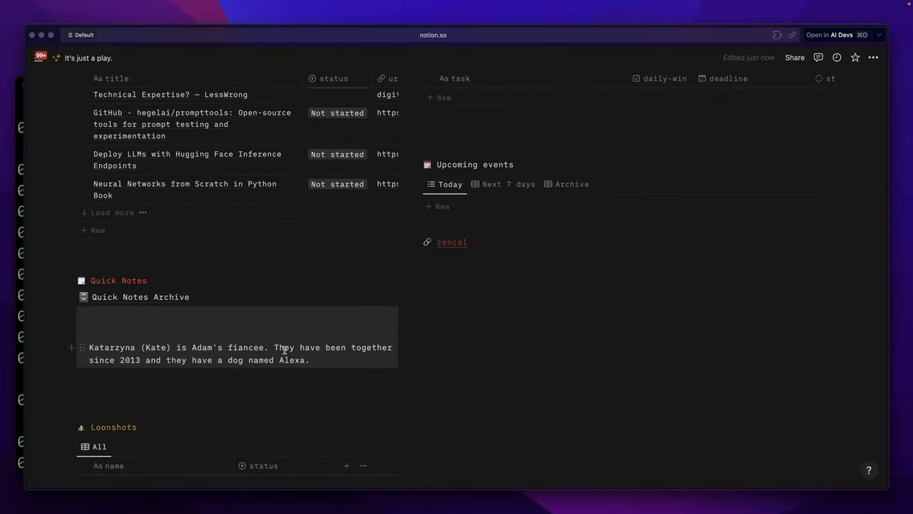
{"action": "left_click_drag", "start_coordinate": [274, 348], "coordinate": [308, 360]}
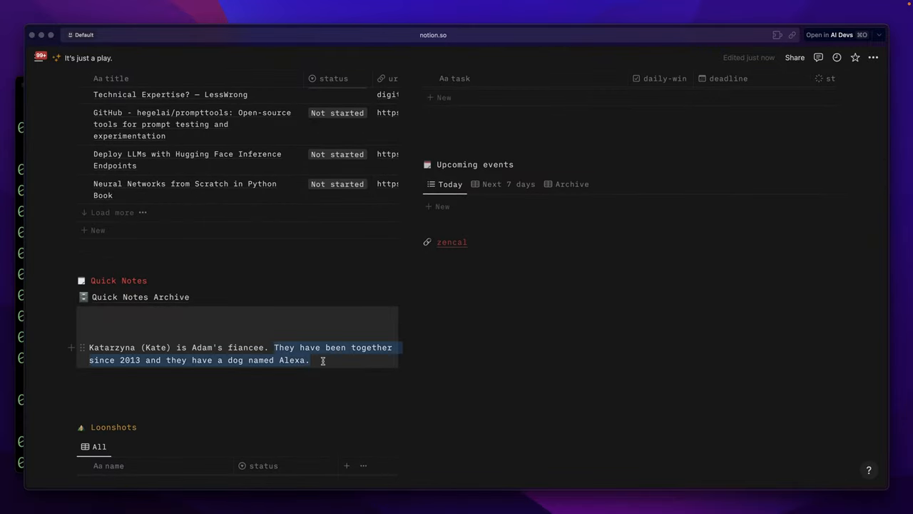
{"action": "type", "text": "Alice, remember that on brain.overment.com, I write about the apps and hardware I'm using."}
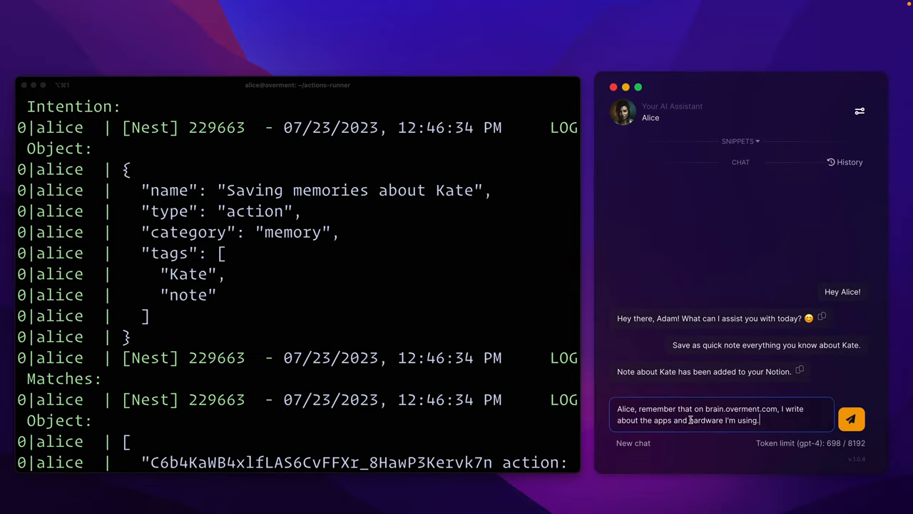
Send the request for Alice to remember brain.overment.com is where the user writes about apps and hardware
{"action": "left_click", "coordinate": [851, 420]}
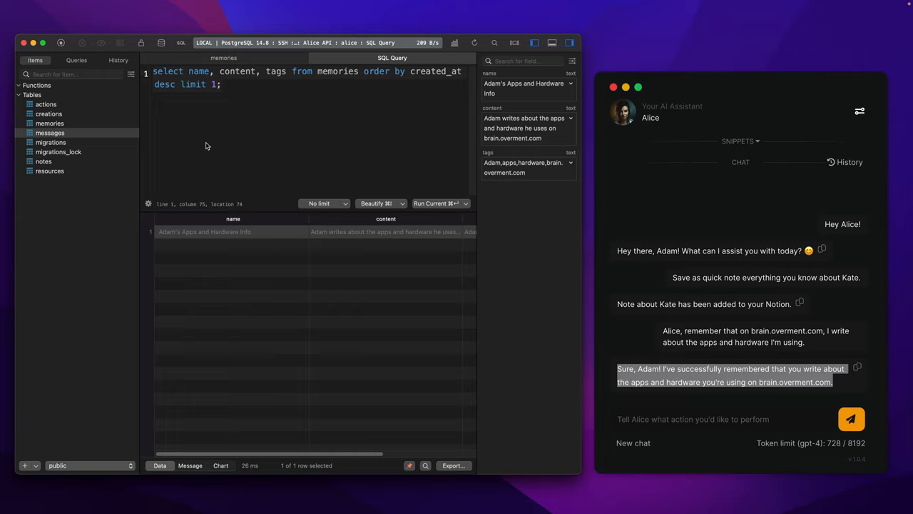
{"action": "mouse_move", "coordinate": [702, 211]}
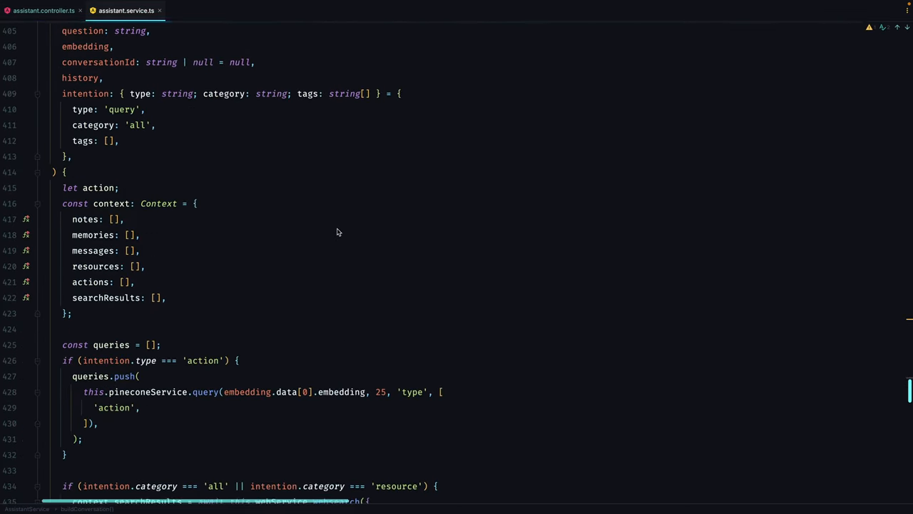
{"action": "scroll", "scroll_direction": "down", "scroll_amount": 3}
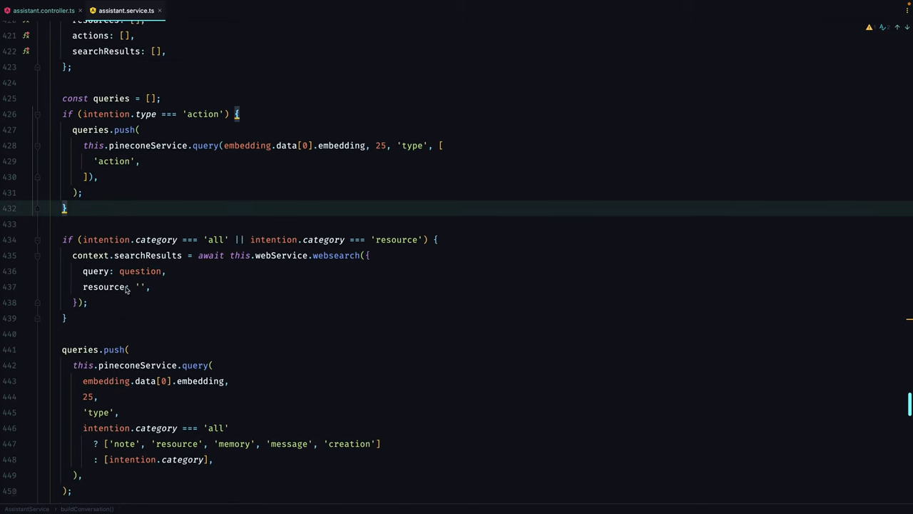
{"action": "scroll", "scroll_direction": "down", "scroll_amount": 3}
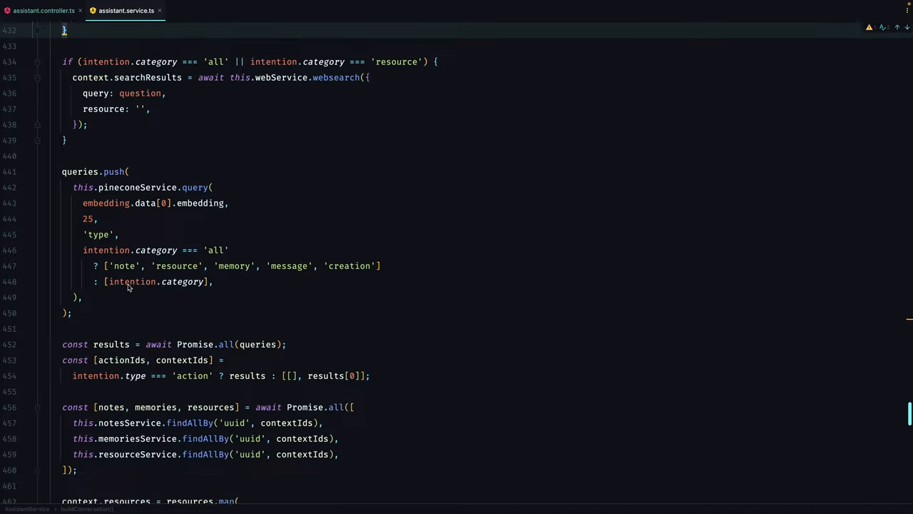